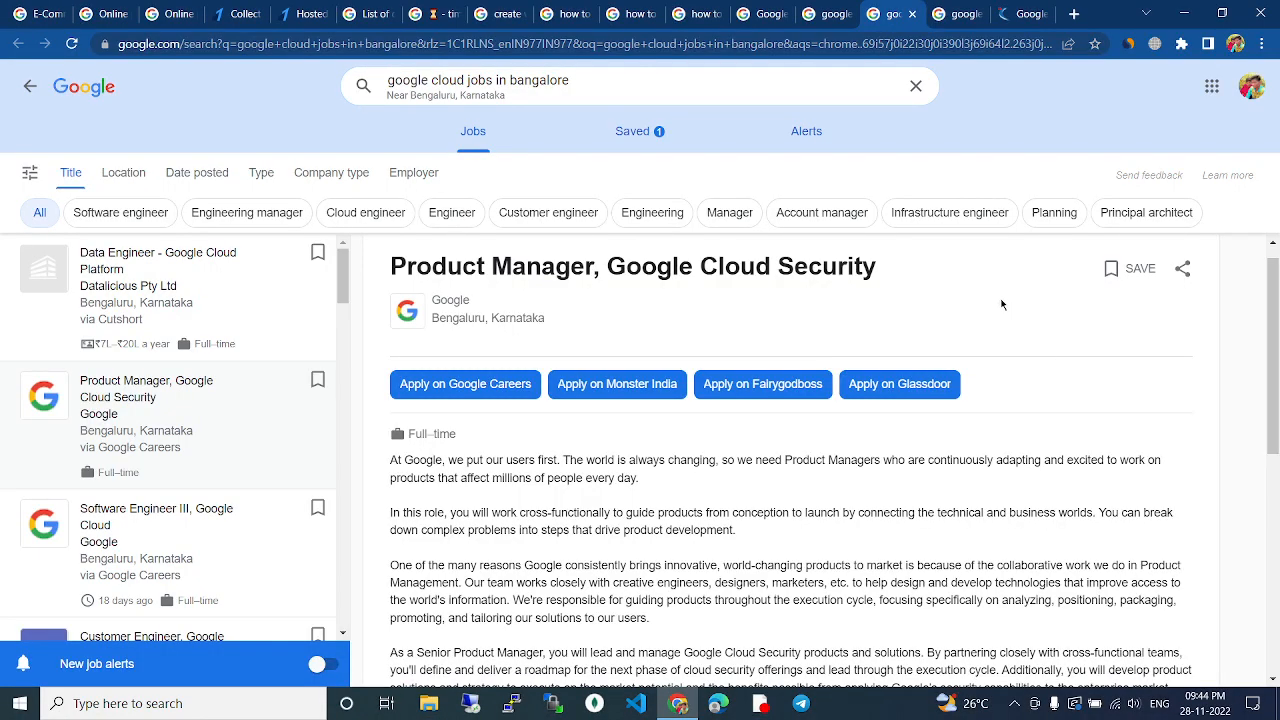
mouse_move(738, 359)
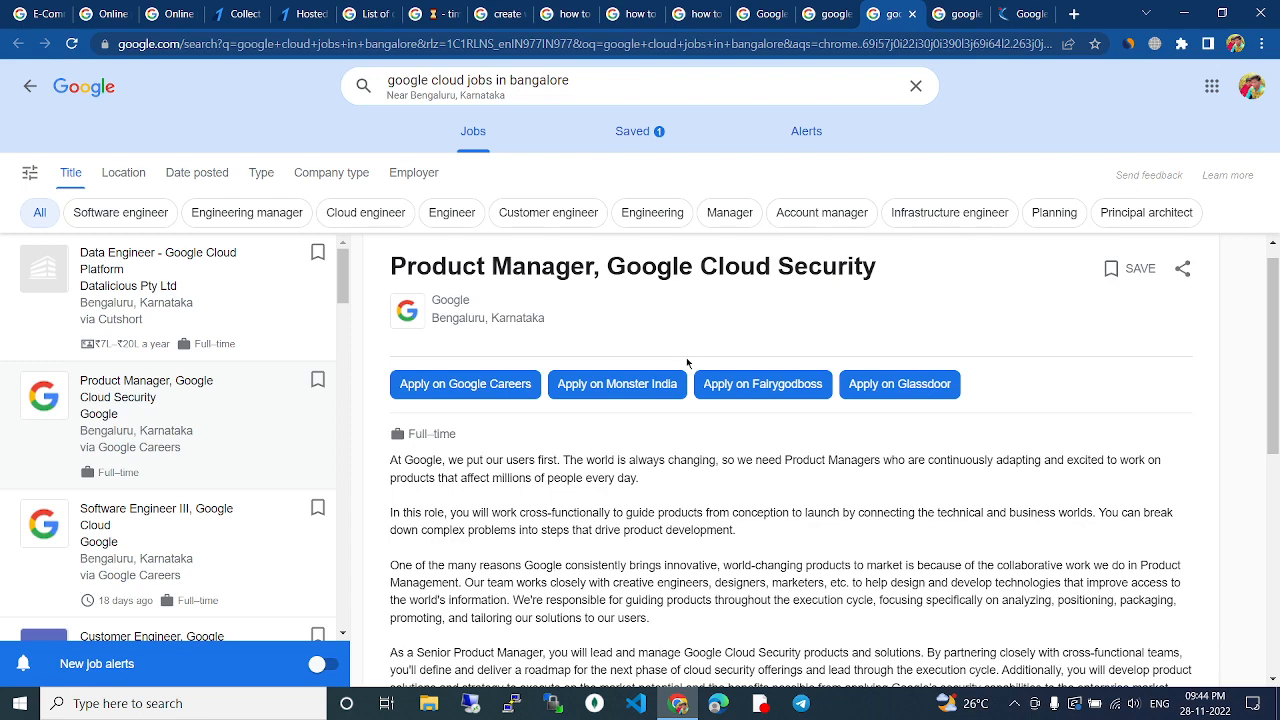
mouse_move(686, 324)
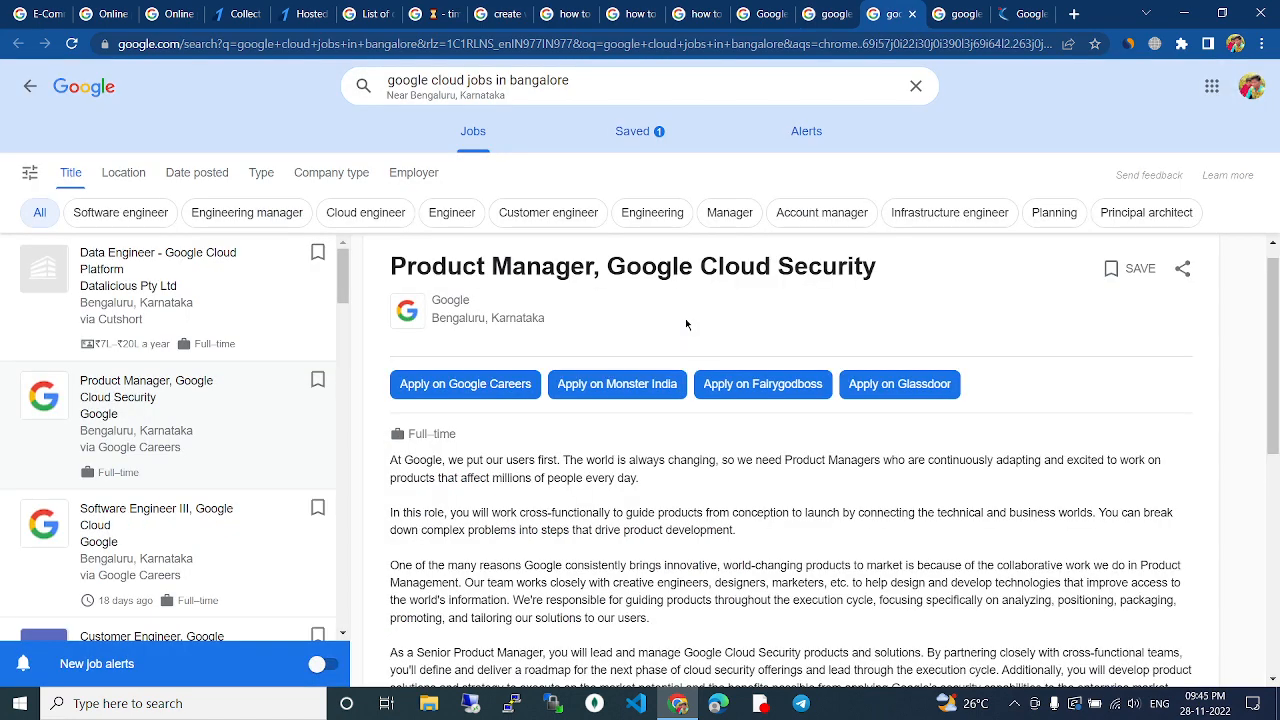
mouse_move(400, 310)
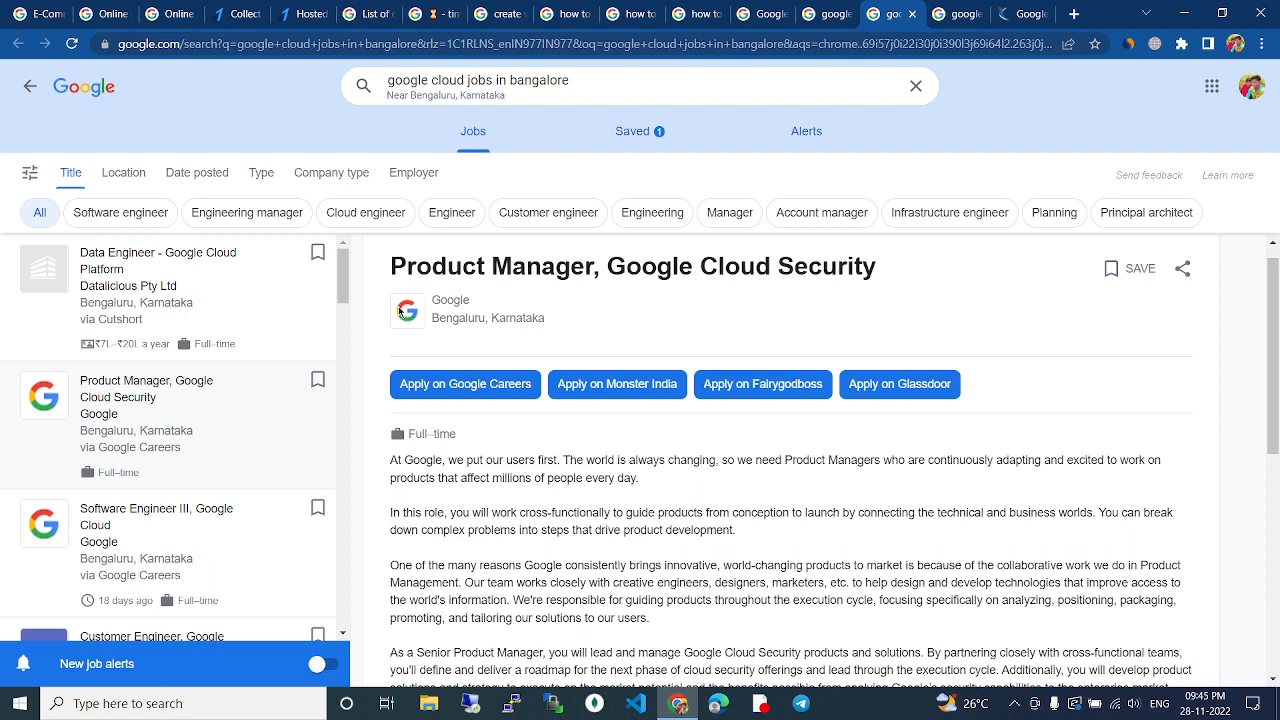
mouse_move(508, 305)
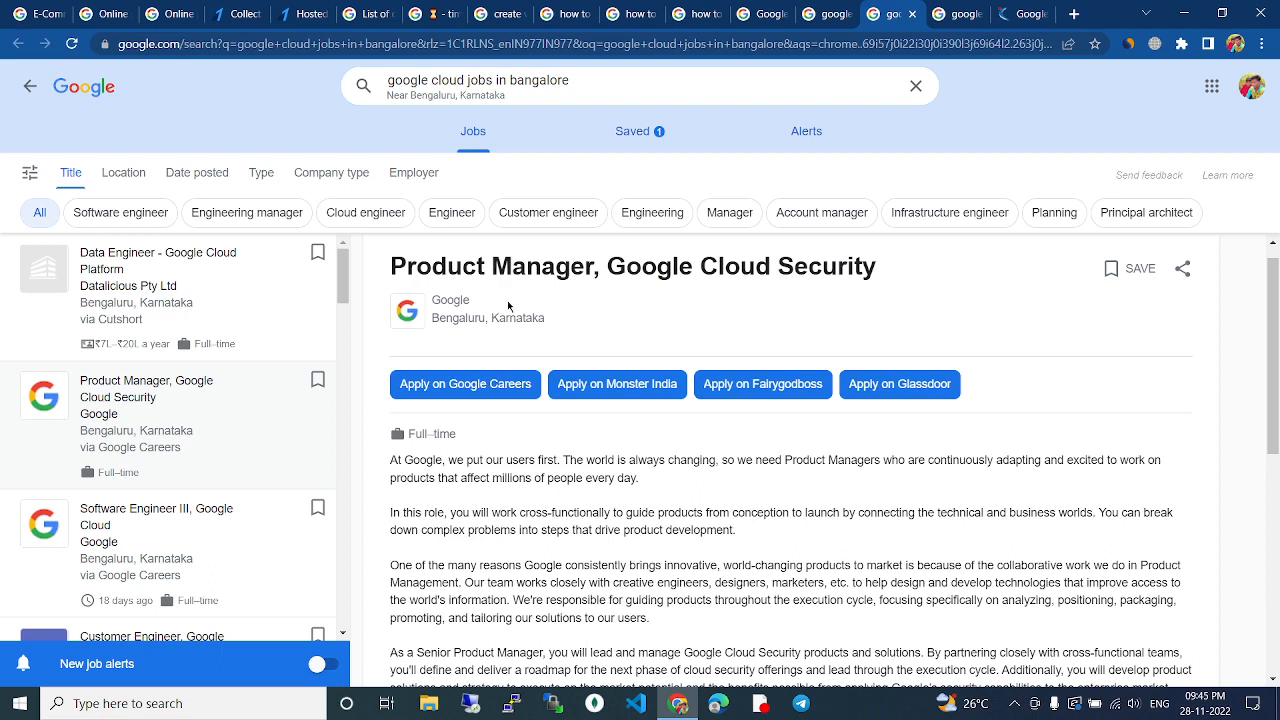
mouse_move(625, 330)
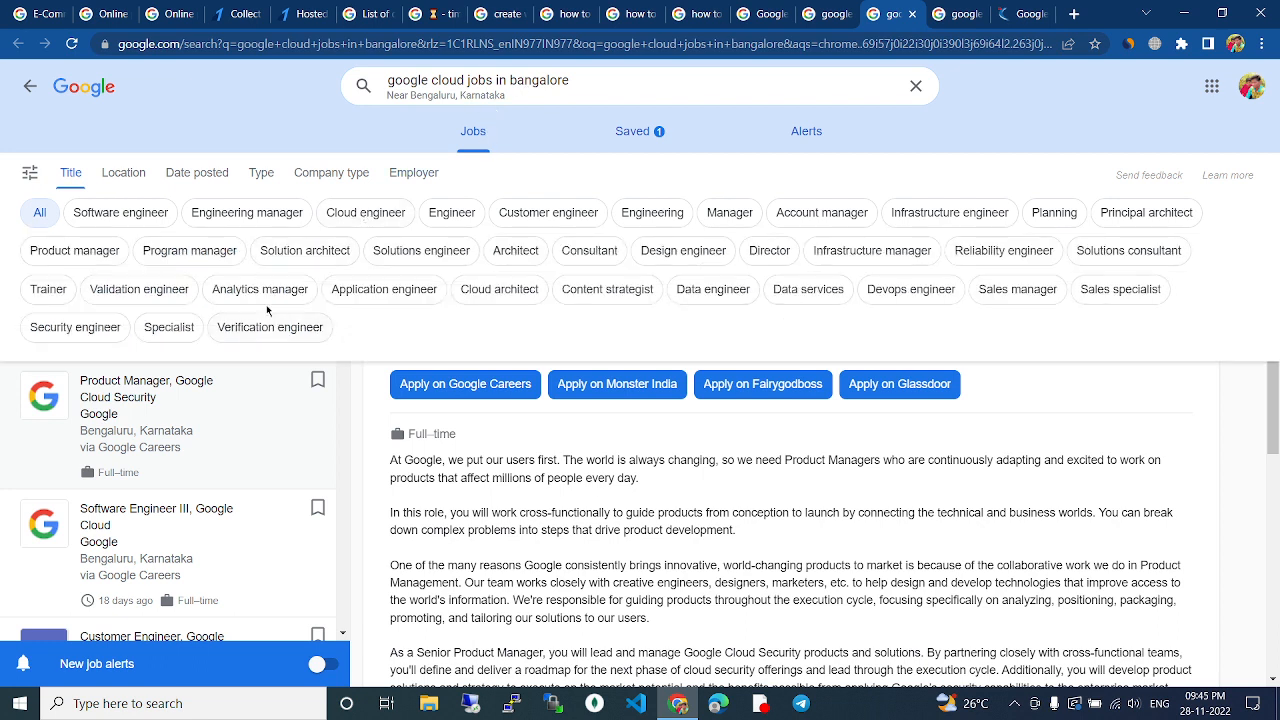
mouse_move(407, 331)
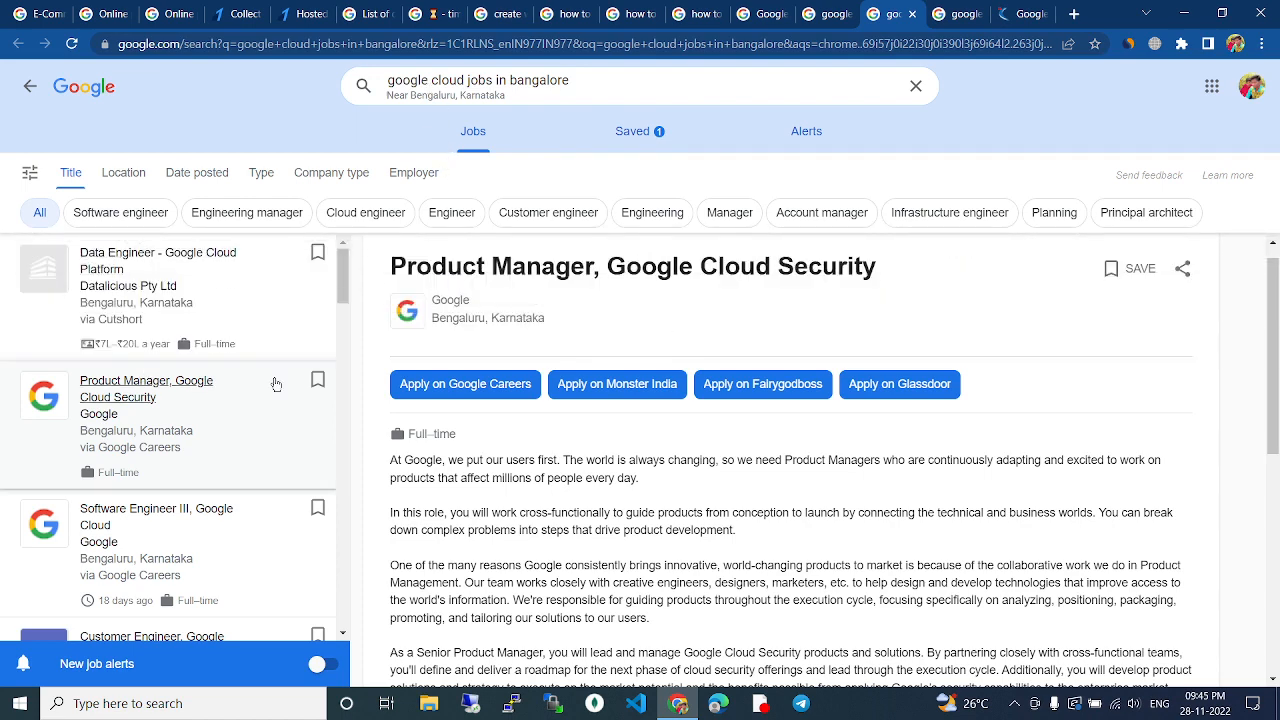
Step: Scroll down the Google Cloud jobs in Bangalore results toward the Product Manager, Google Cloud Security listing
scroll(down, 3)
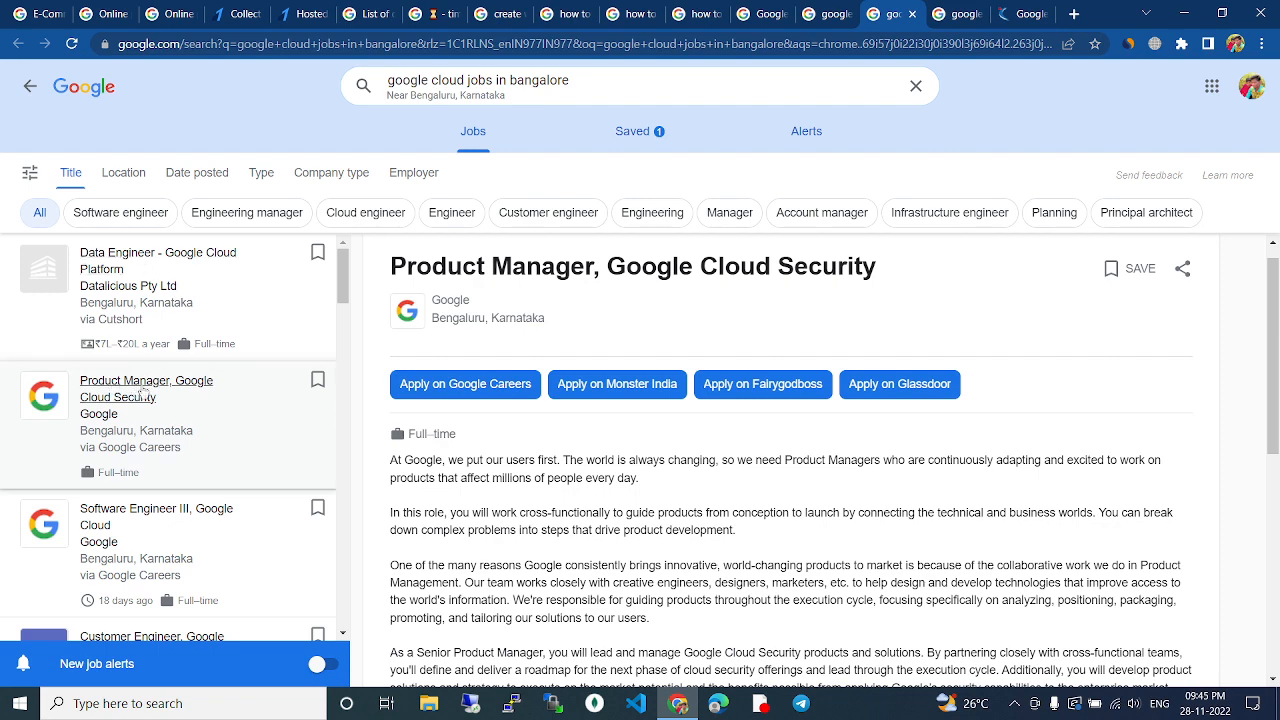
mouse_move(128, 418)
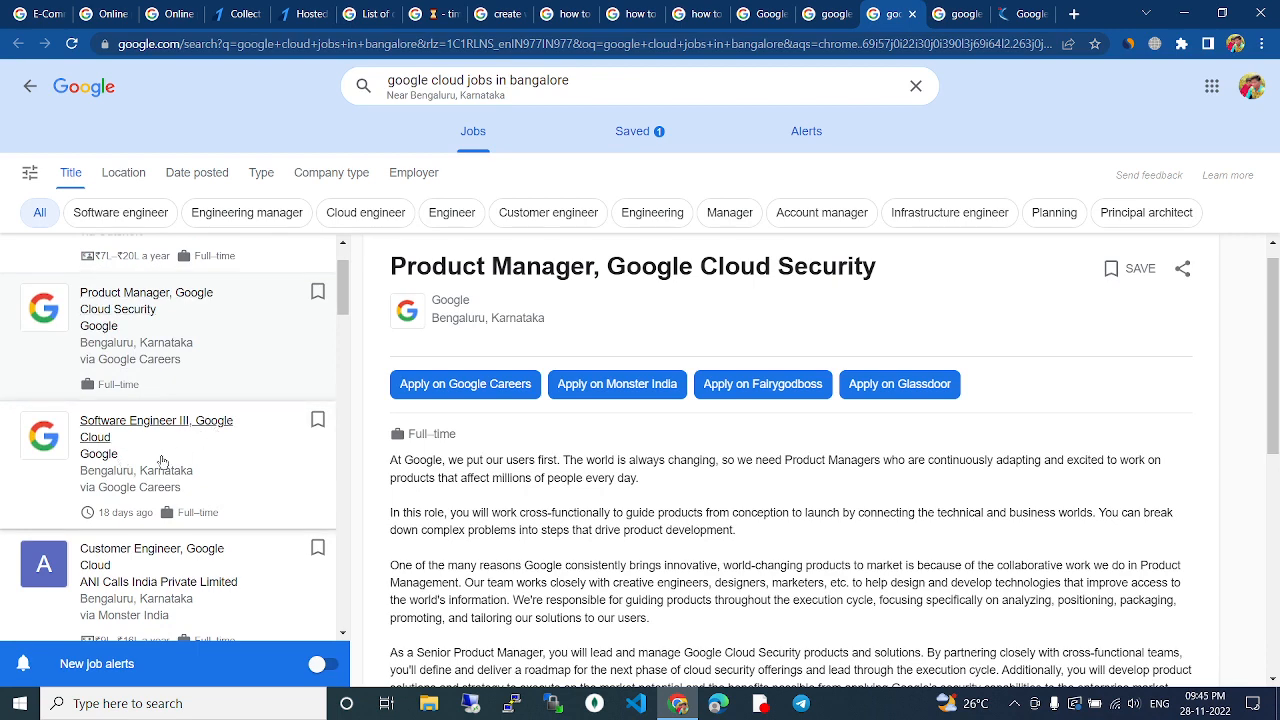
scroll(down, 3)
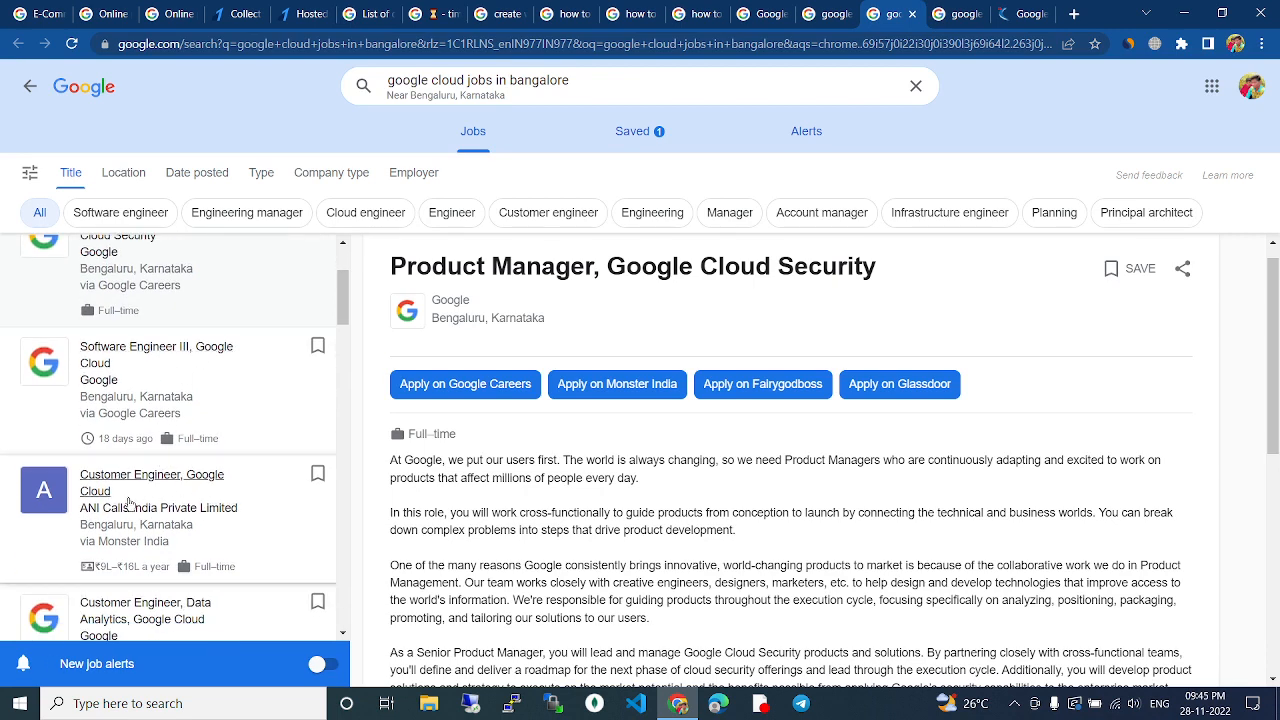
scroll(down, 3)
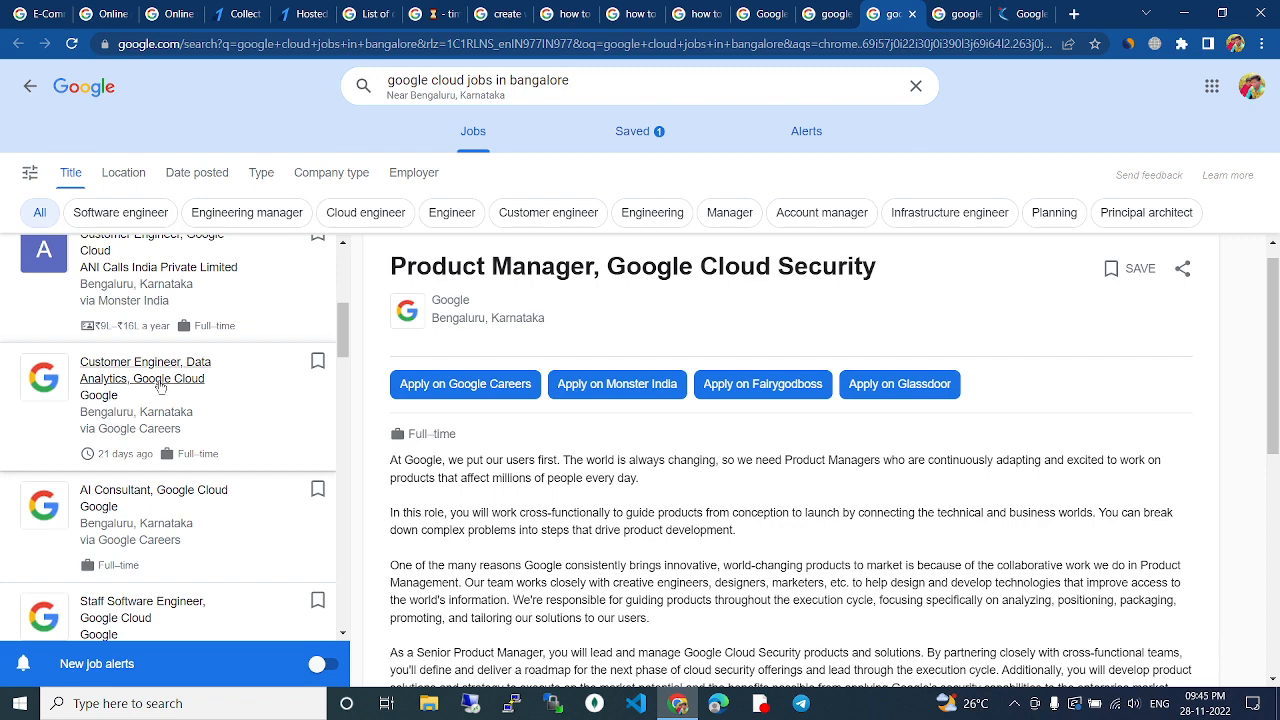
mouse_move(175, 501)
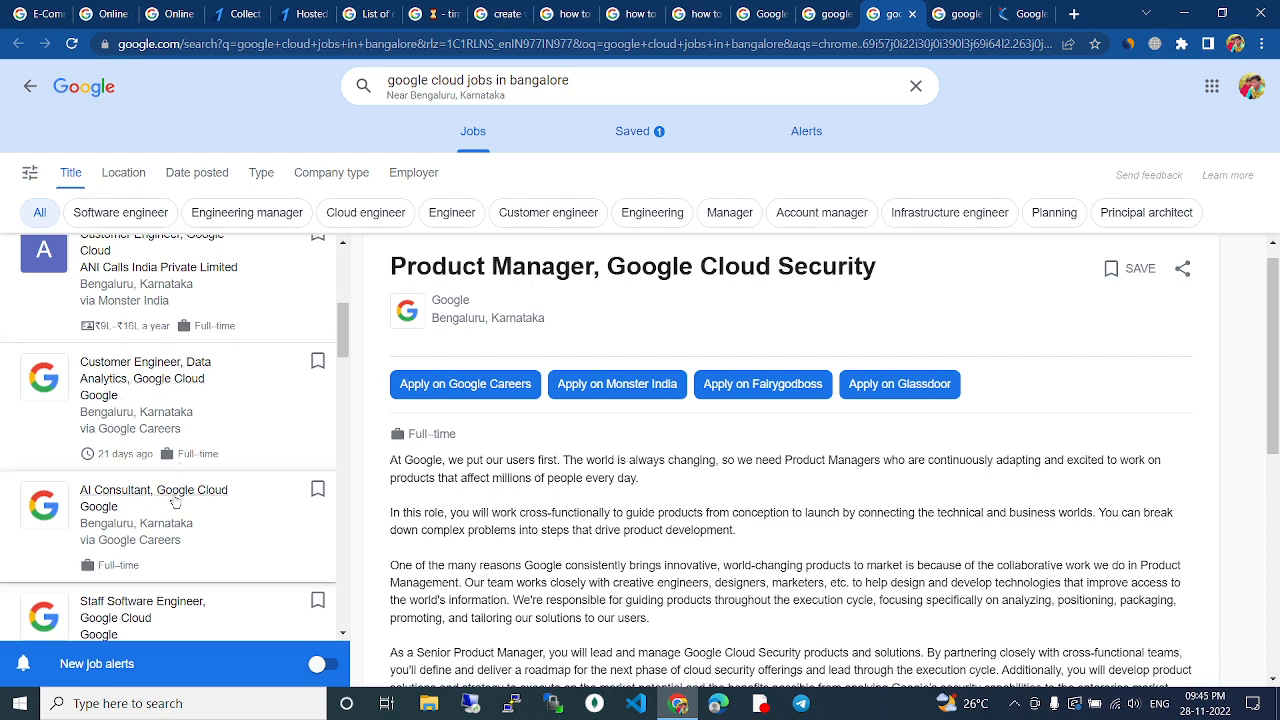
scroll(down, 3)
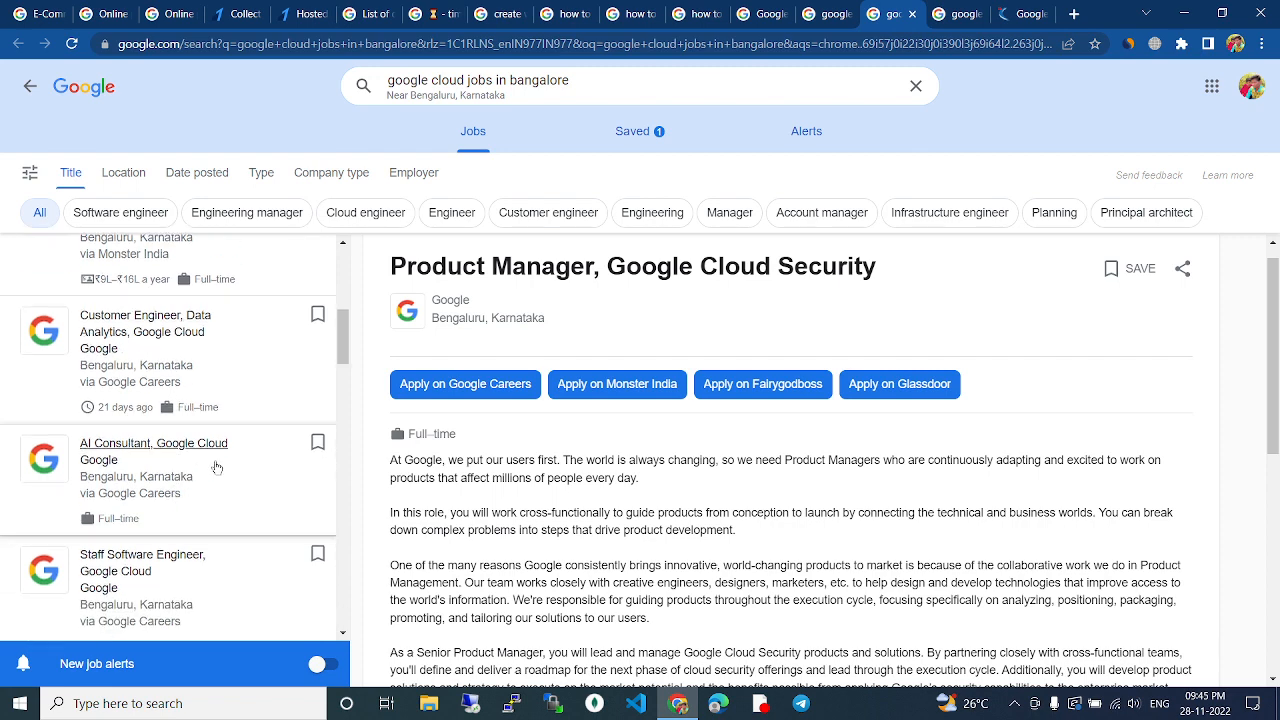
scroll(down, 3)
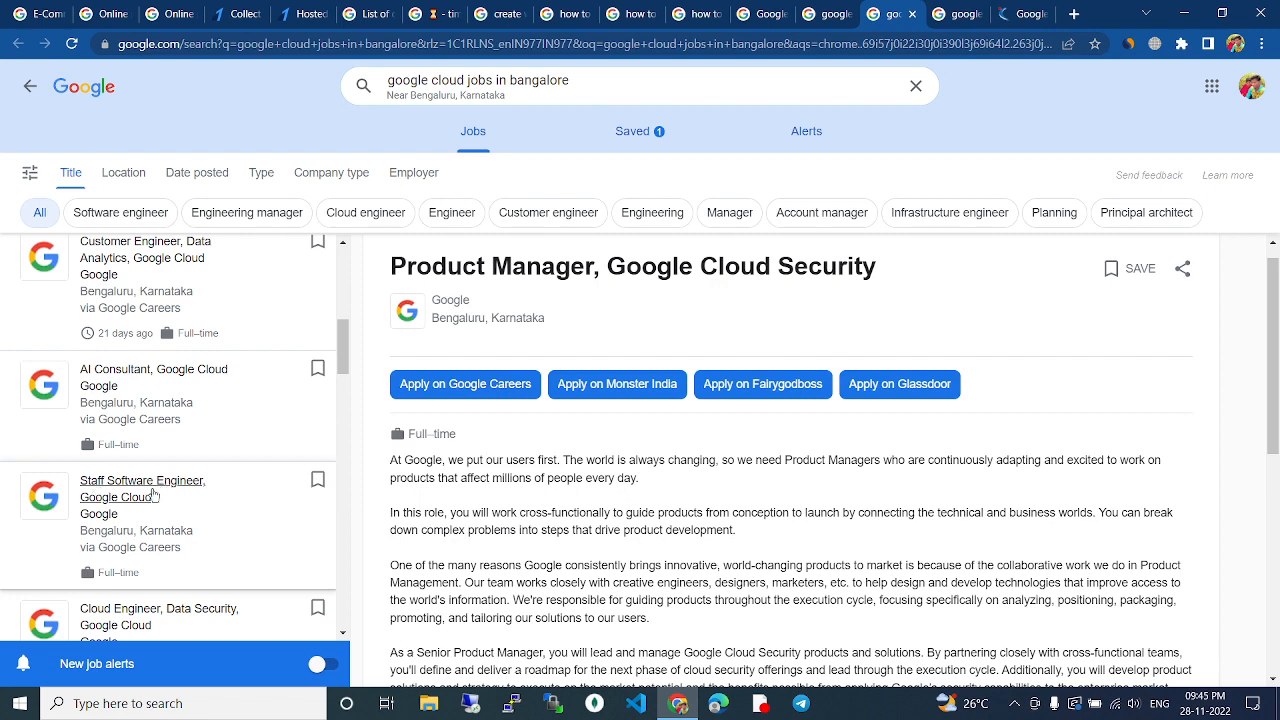
mouse_move(180, 526)
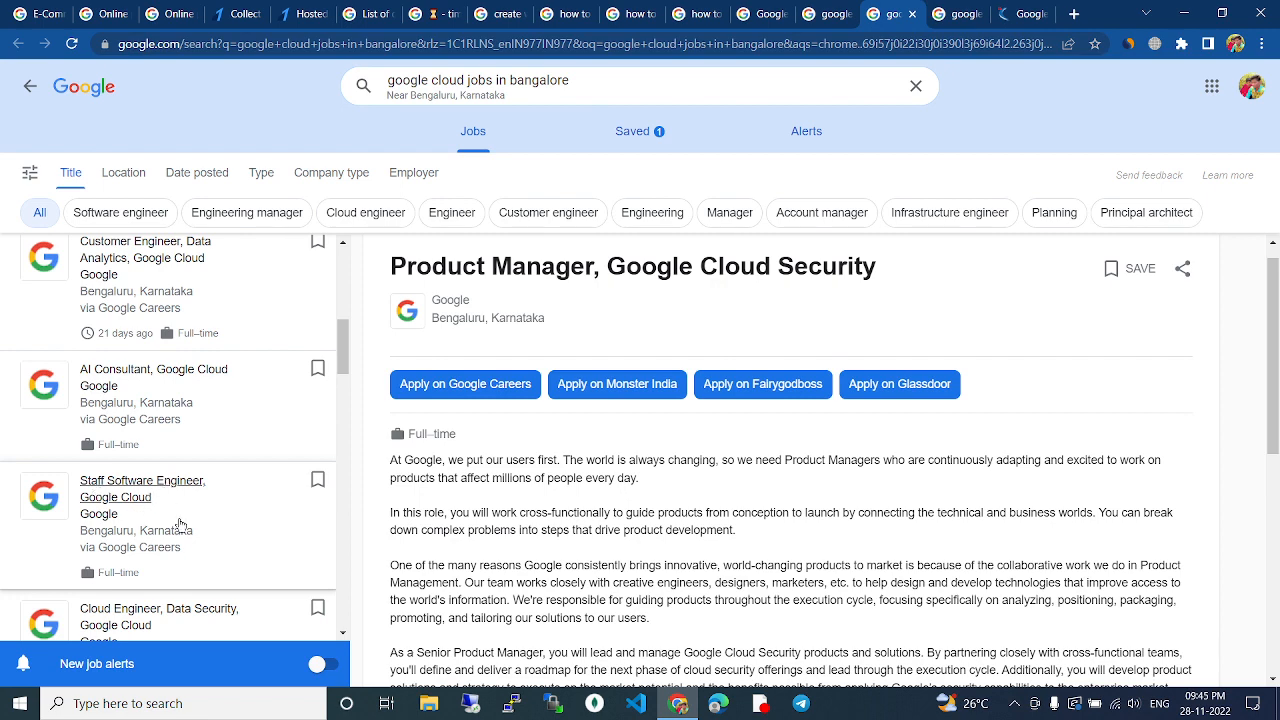
scroll(down, 3)
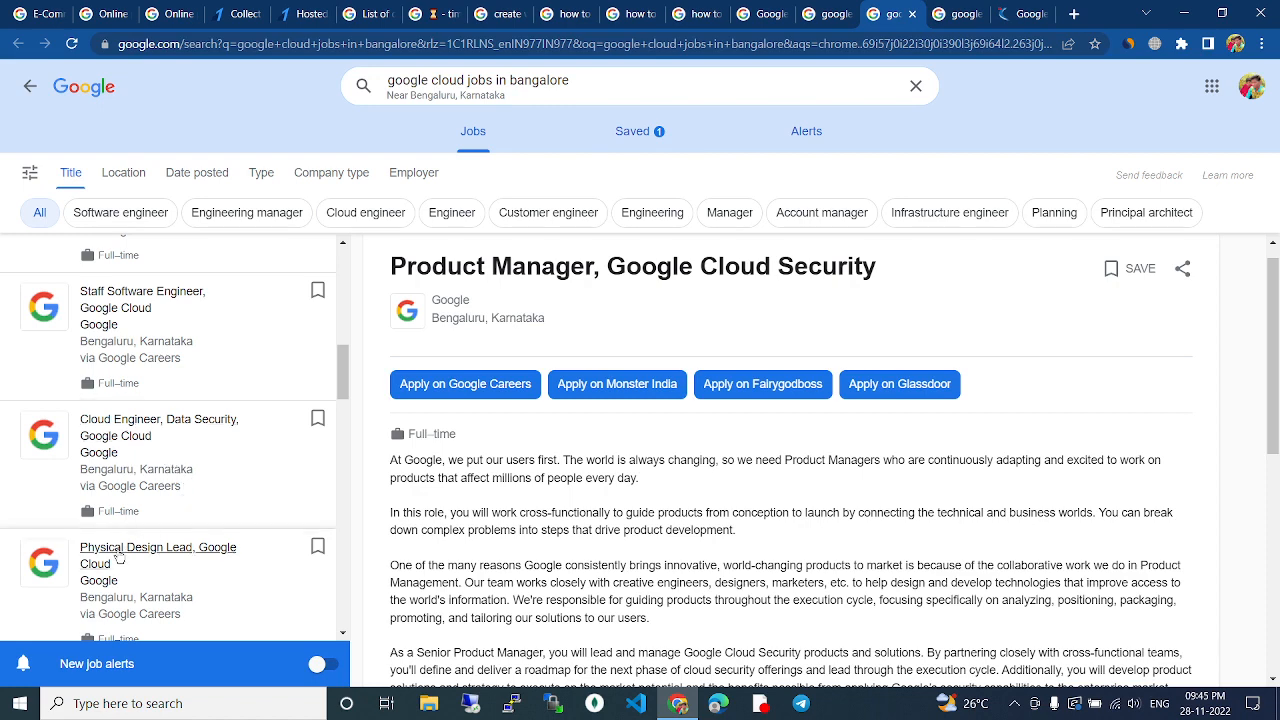
scroll(down, 3)
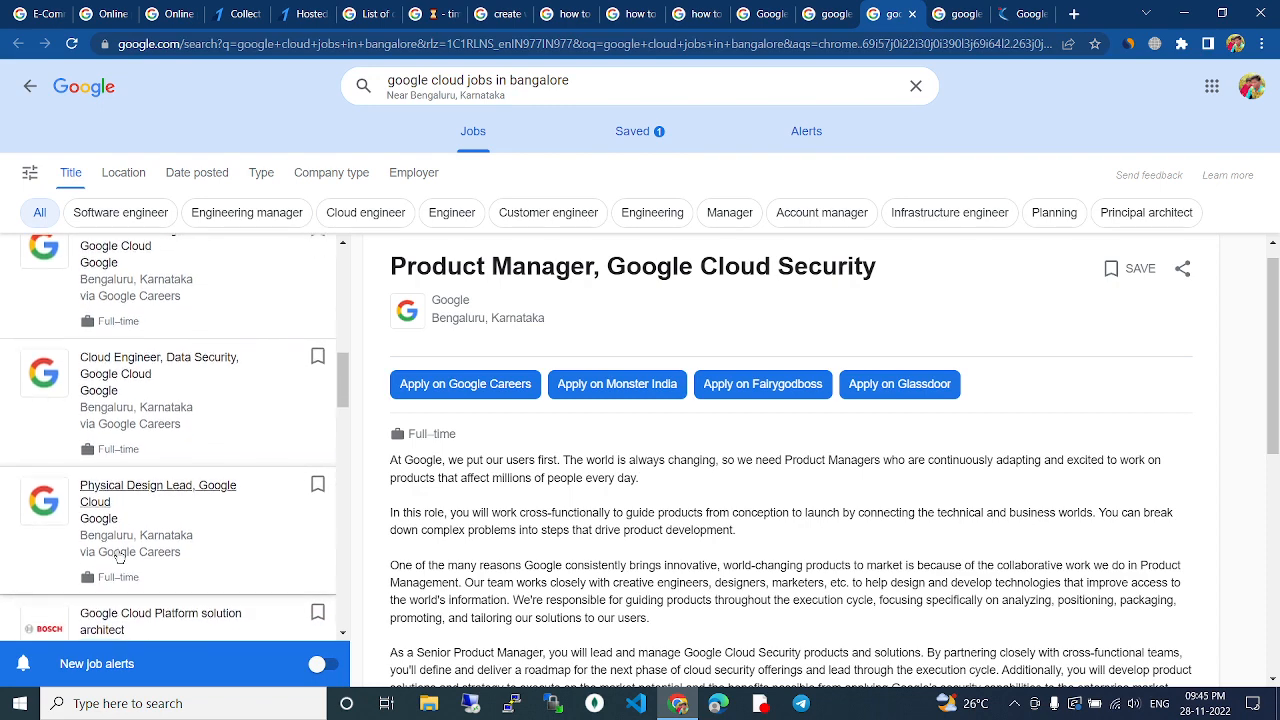
scroll(down, 3)
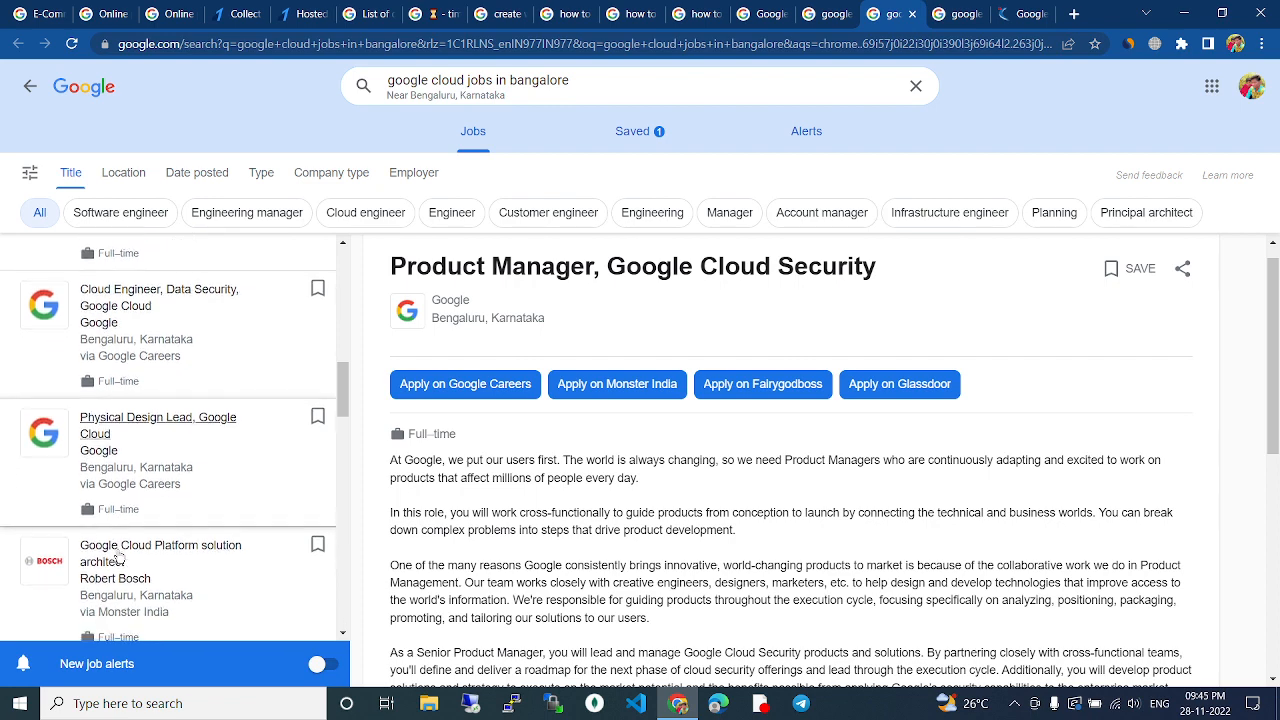
scroll(down, 3)
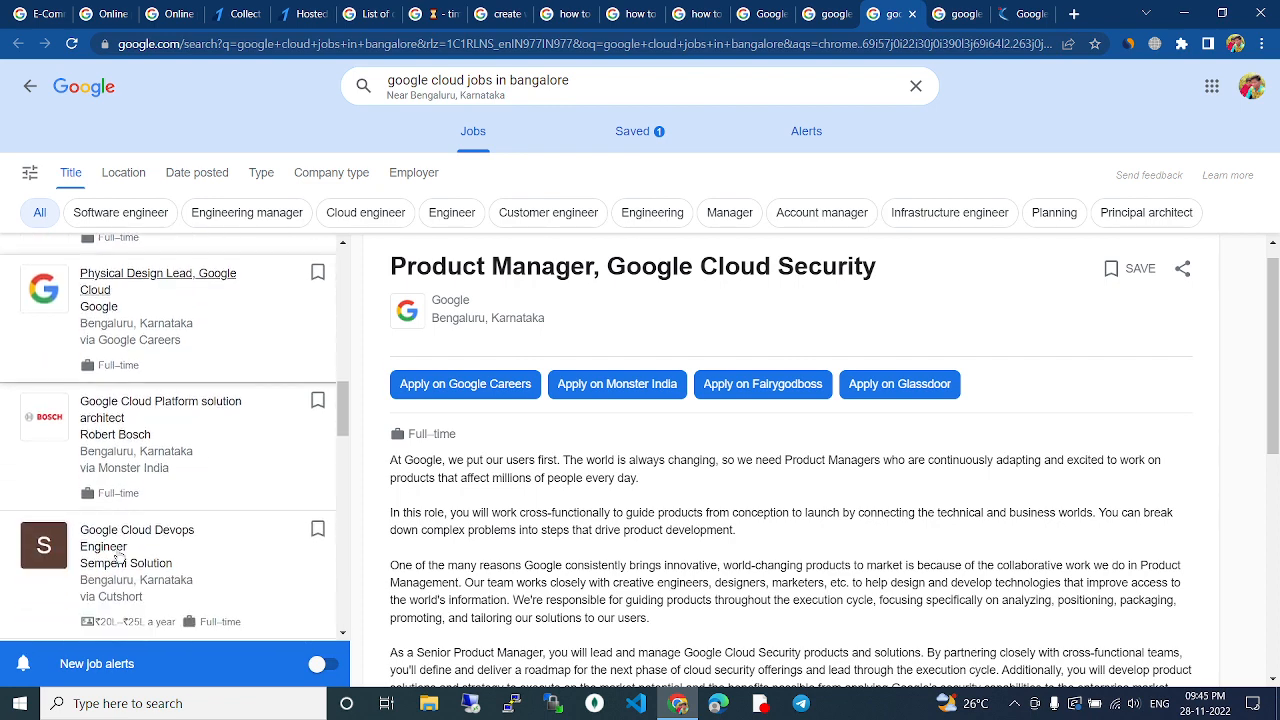
scroll(down, 3)
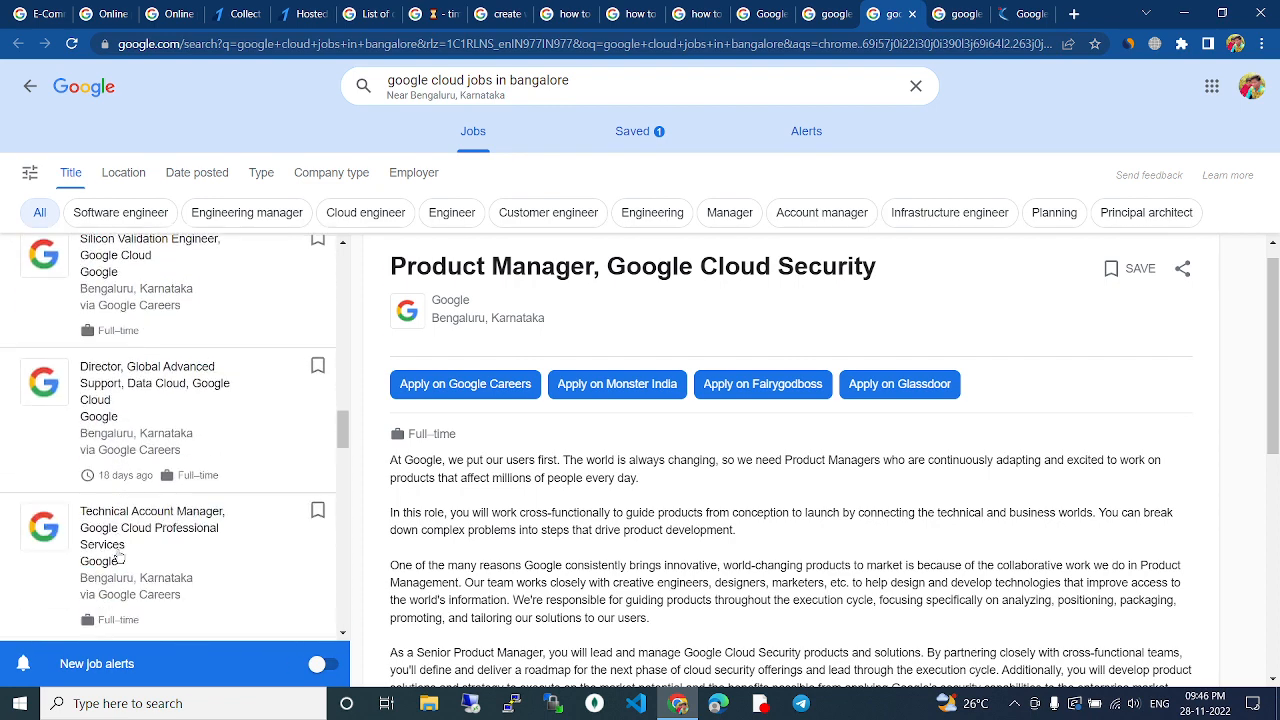
scroll(down, 3)
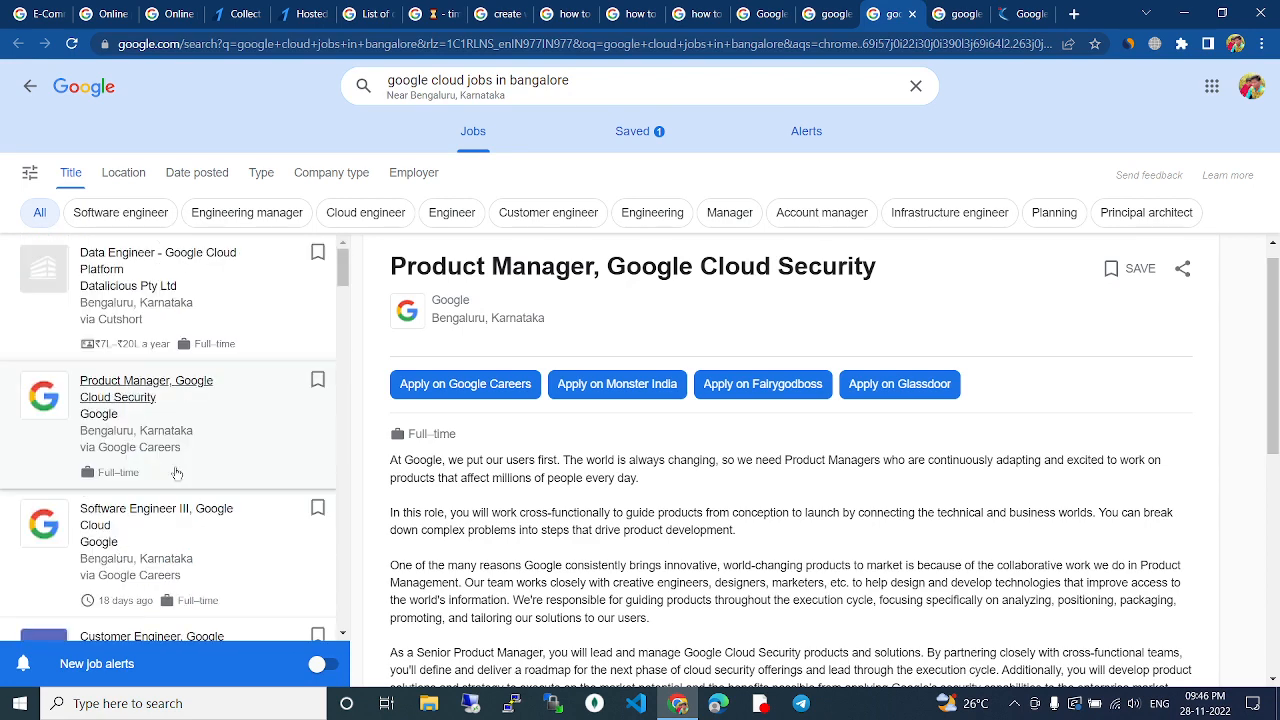
mouse_move(228, 425)
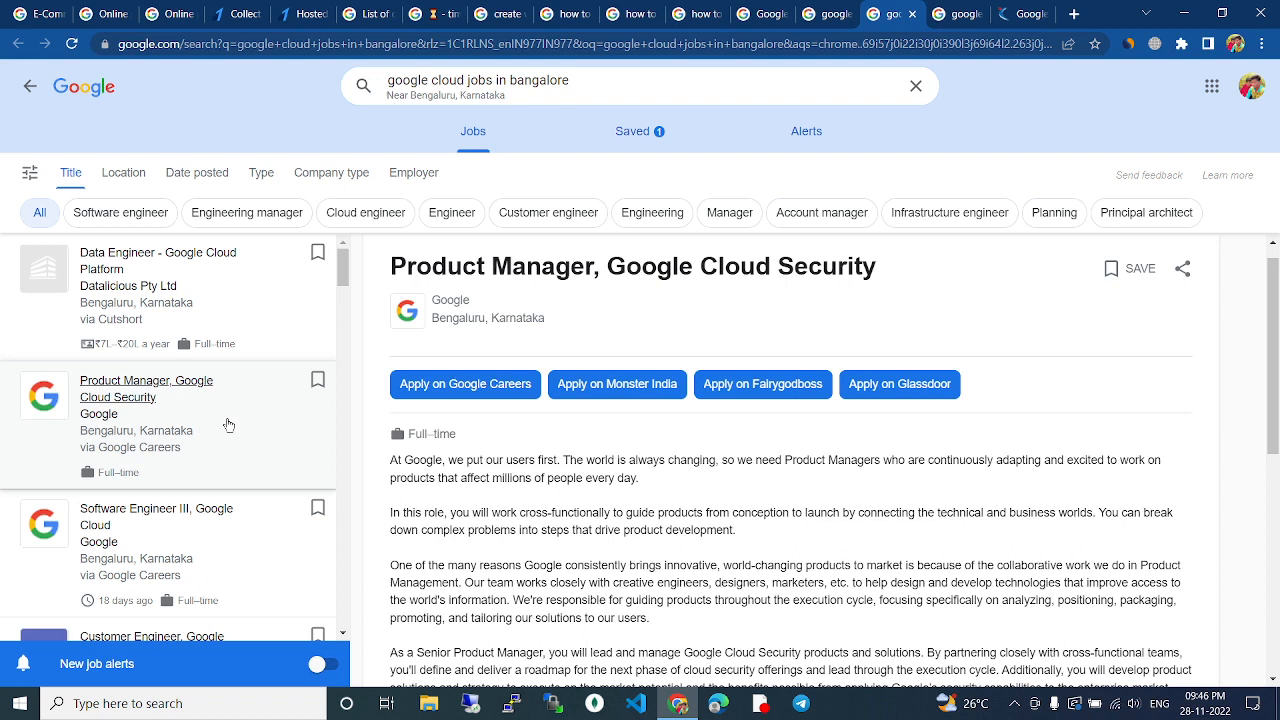
mouse_move(594, 324)
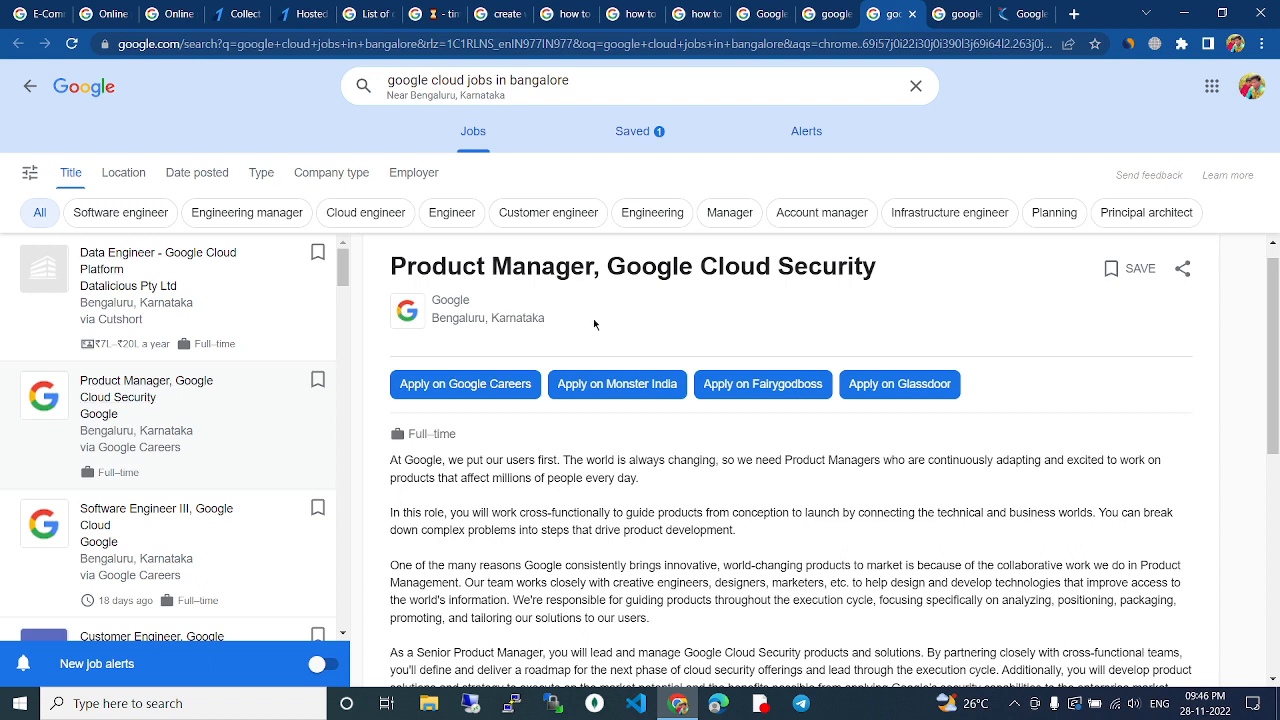
mouse_move(583, 329)
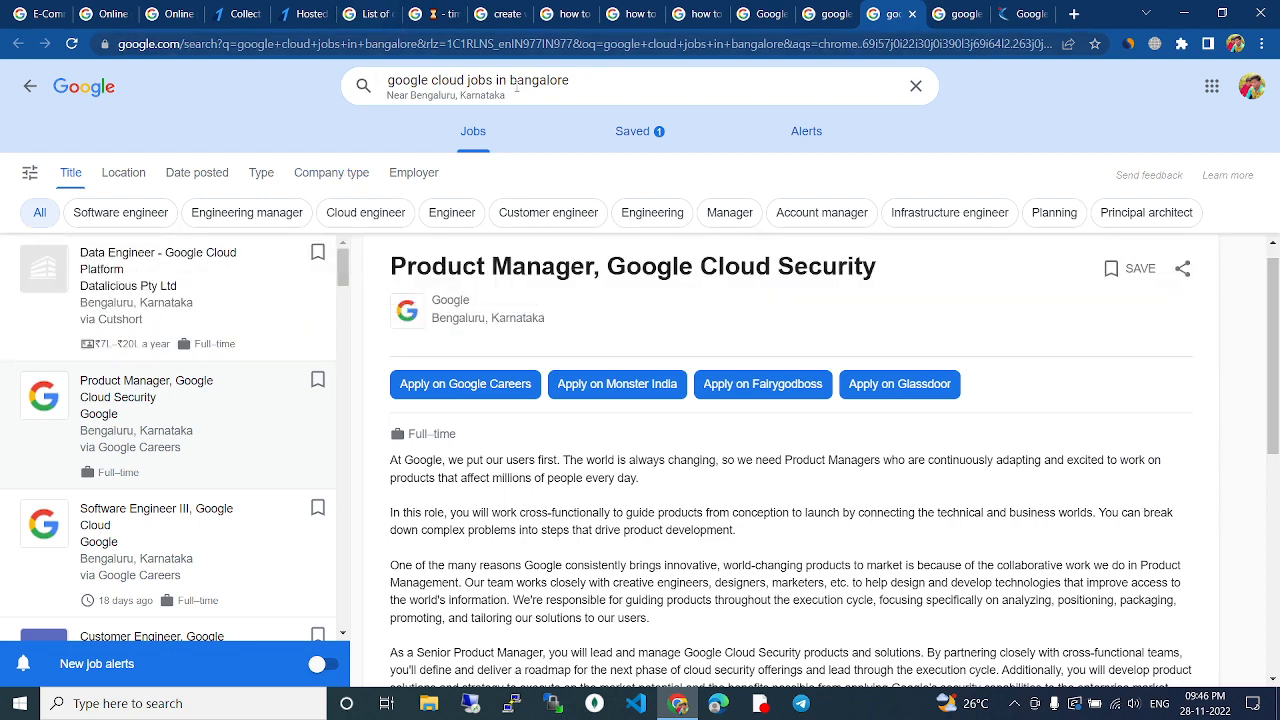
mouse_move(513, 133)
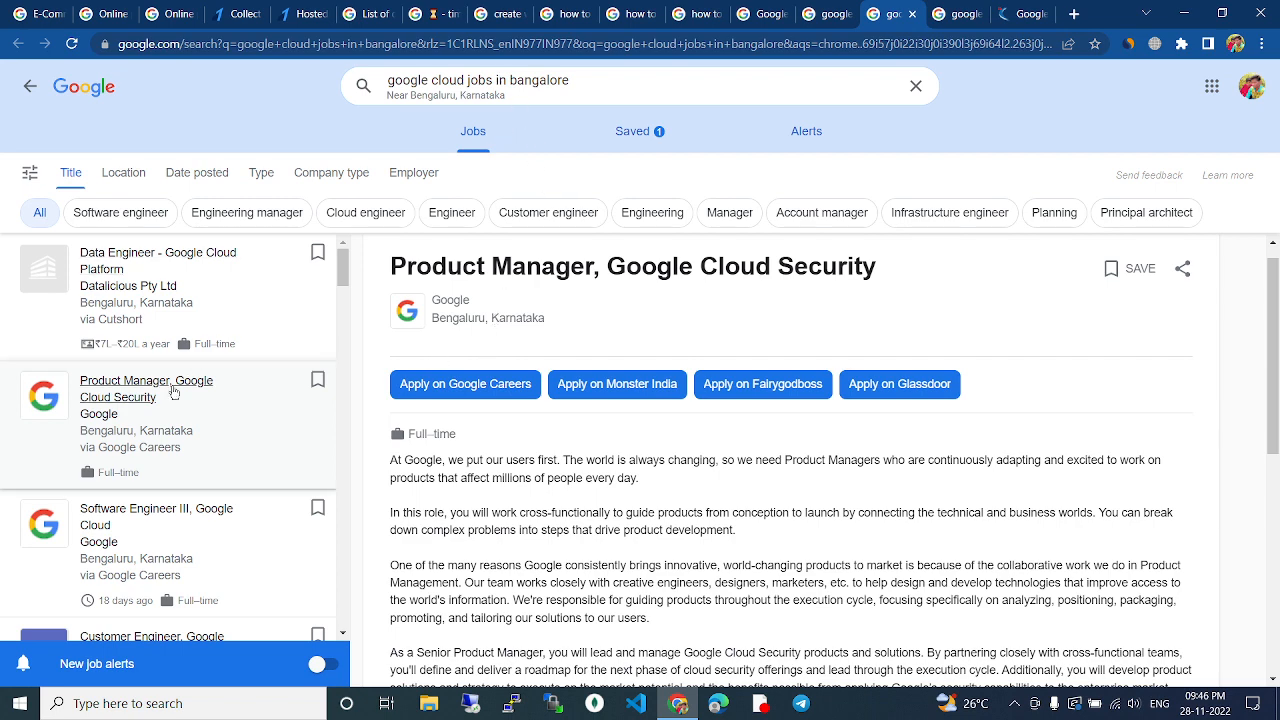
mouse_move(217, 297)
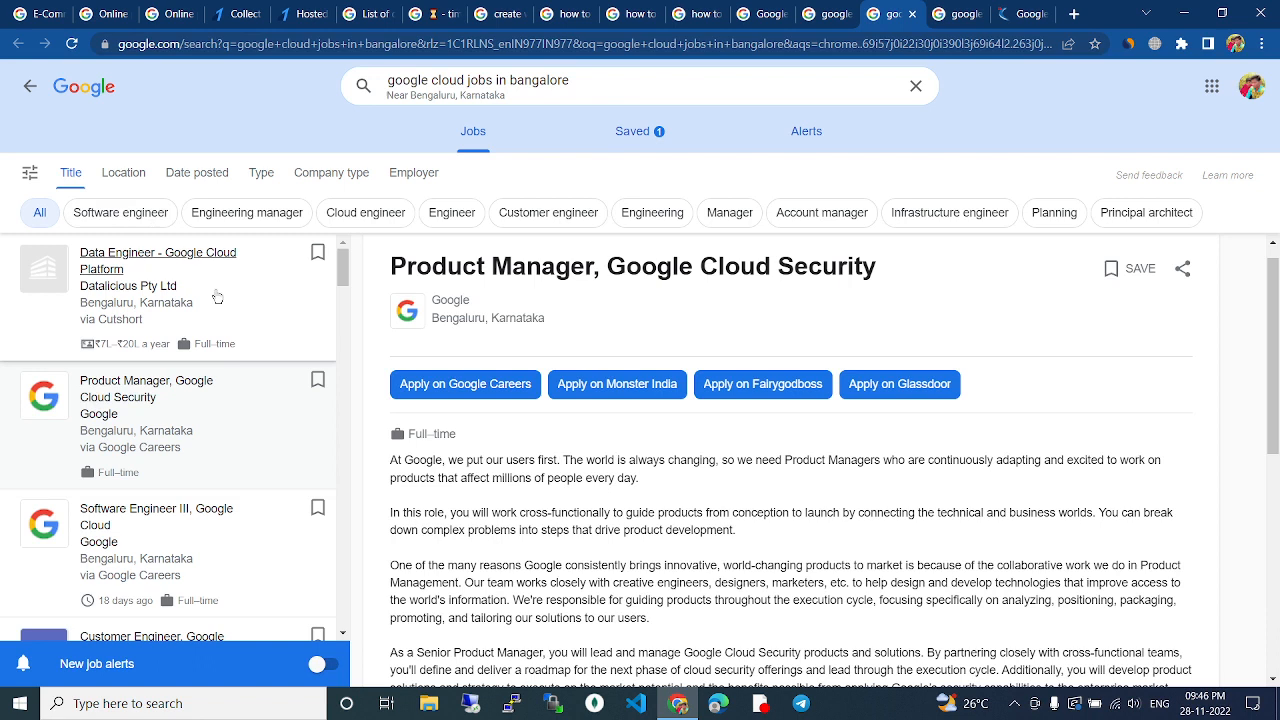
mouse_move(215, 330)
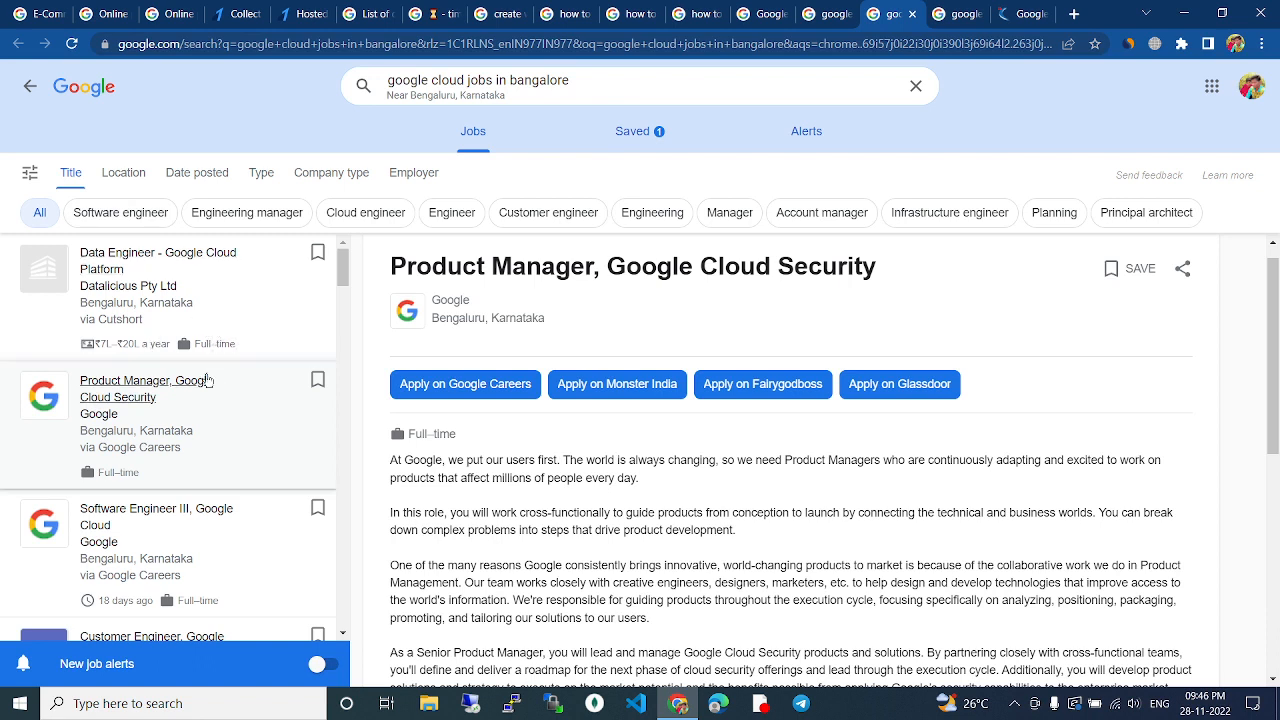
click(157, 259)
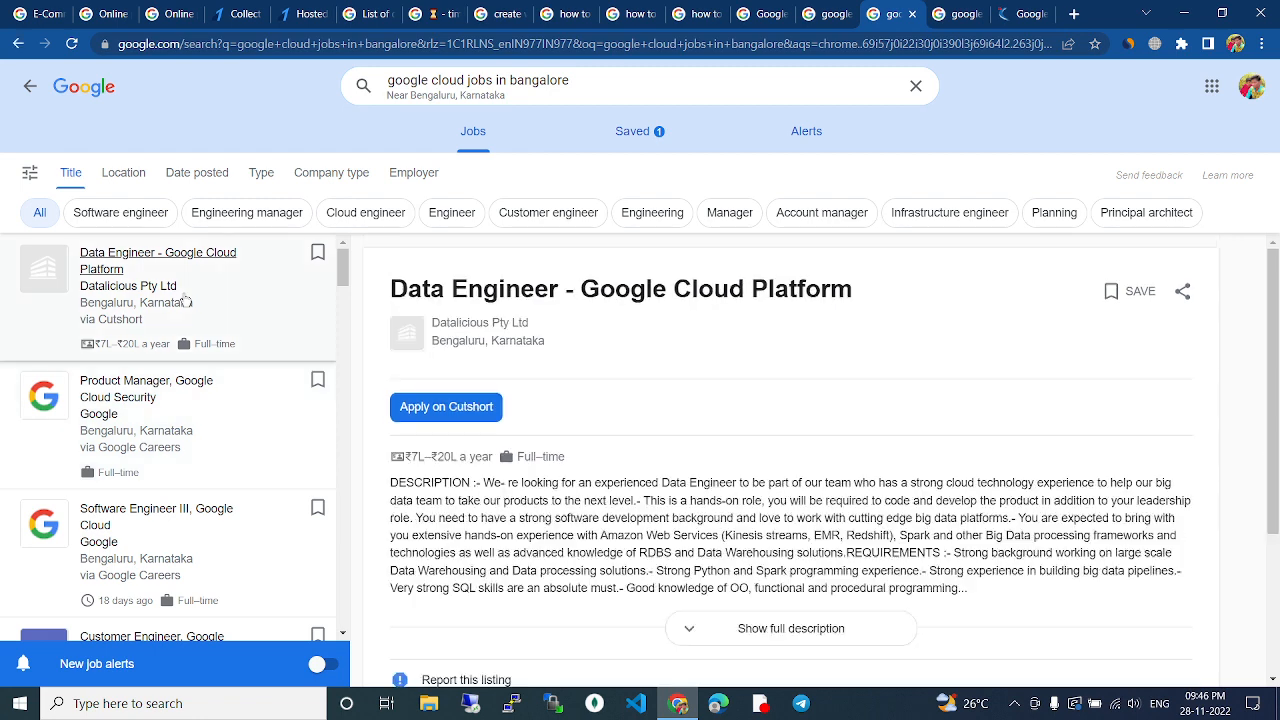
click(146, 397)
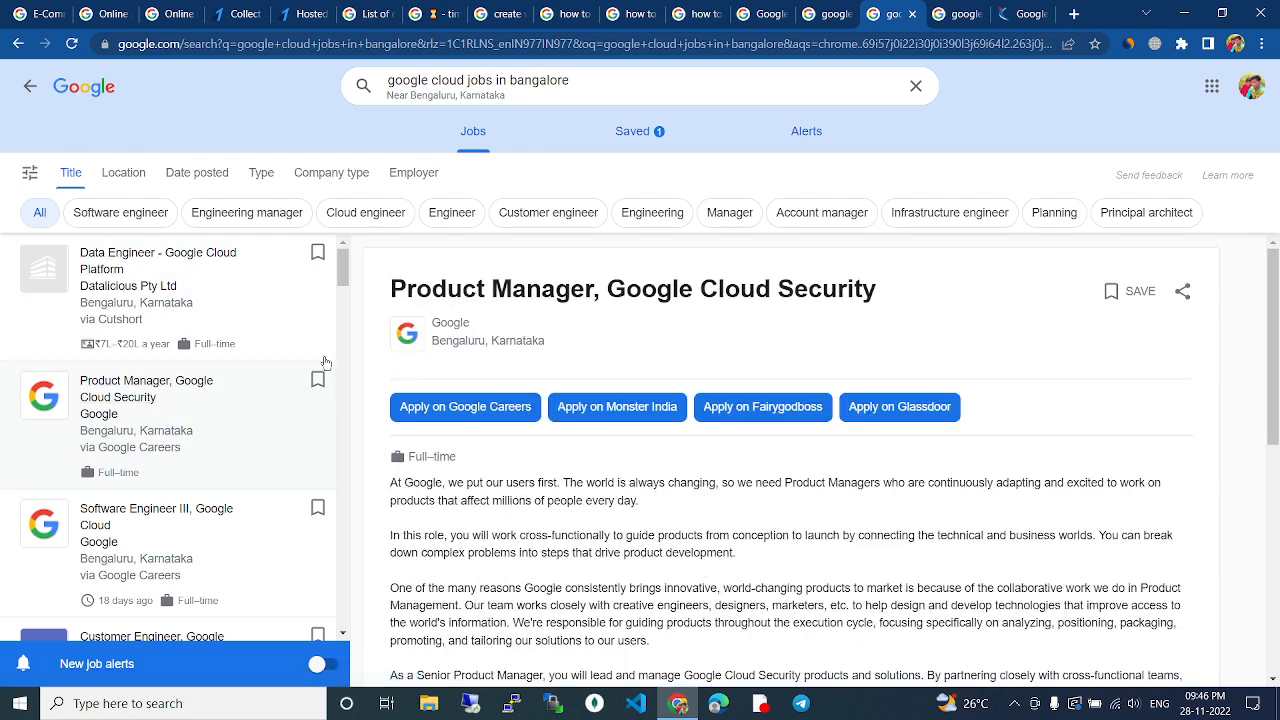
mouse_move(430, 288)
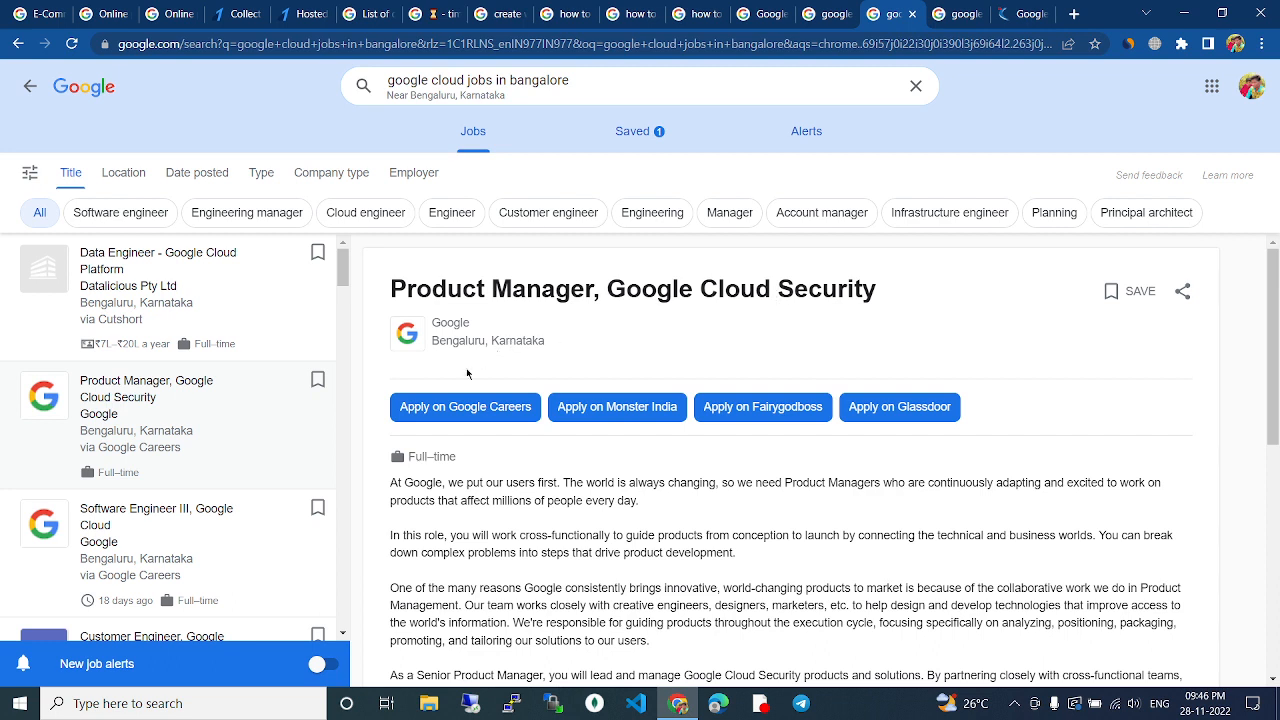
double_click(450, 323)
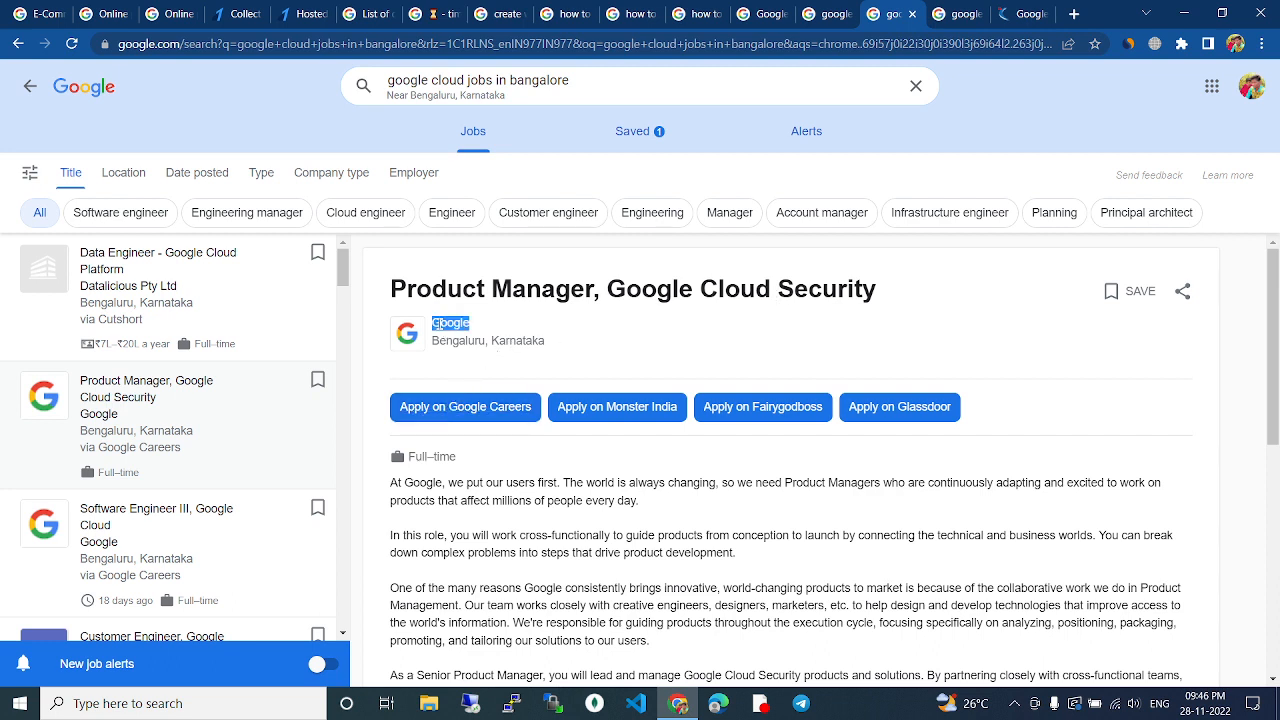
double_click(458, 341)
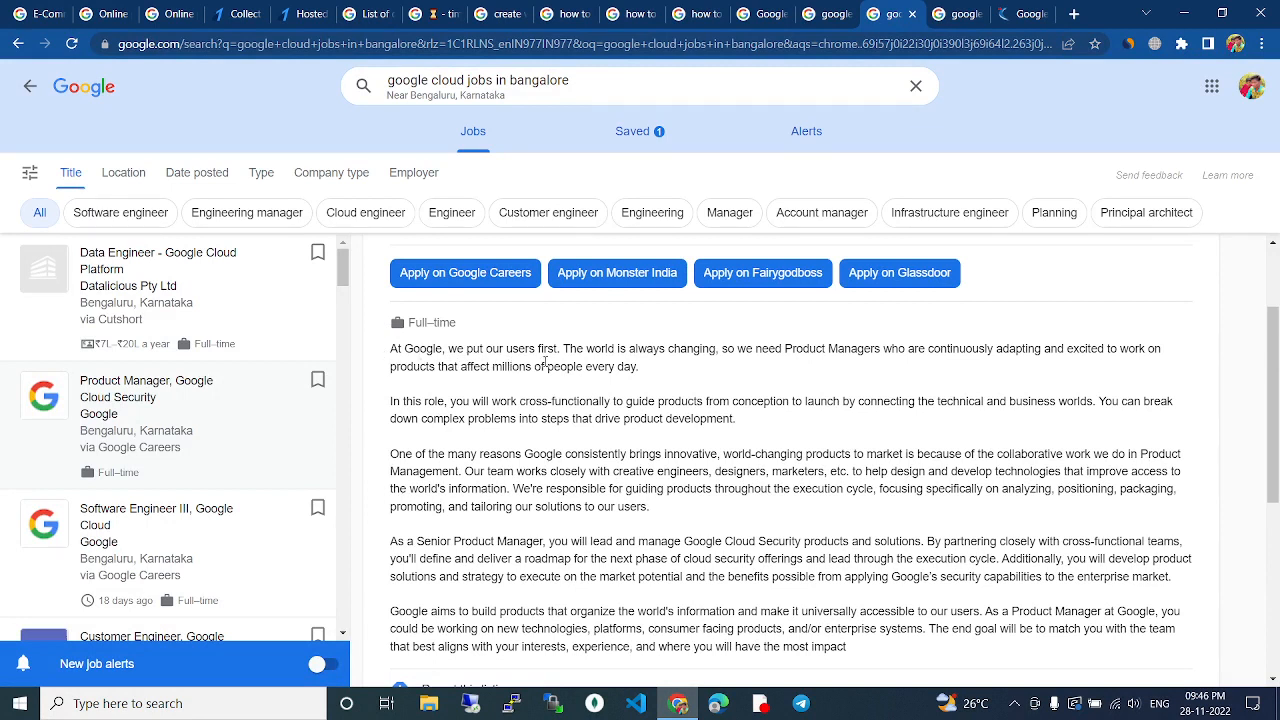
mouse_move(666, 362)
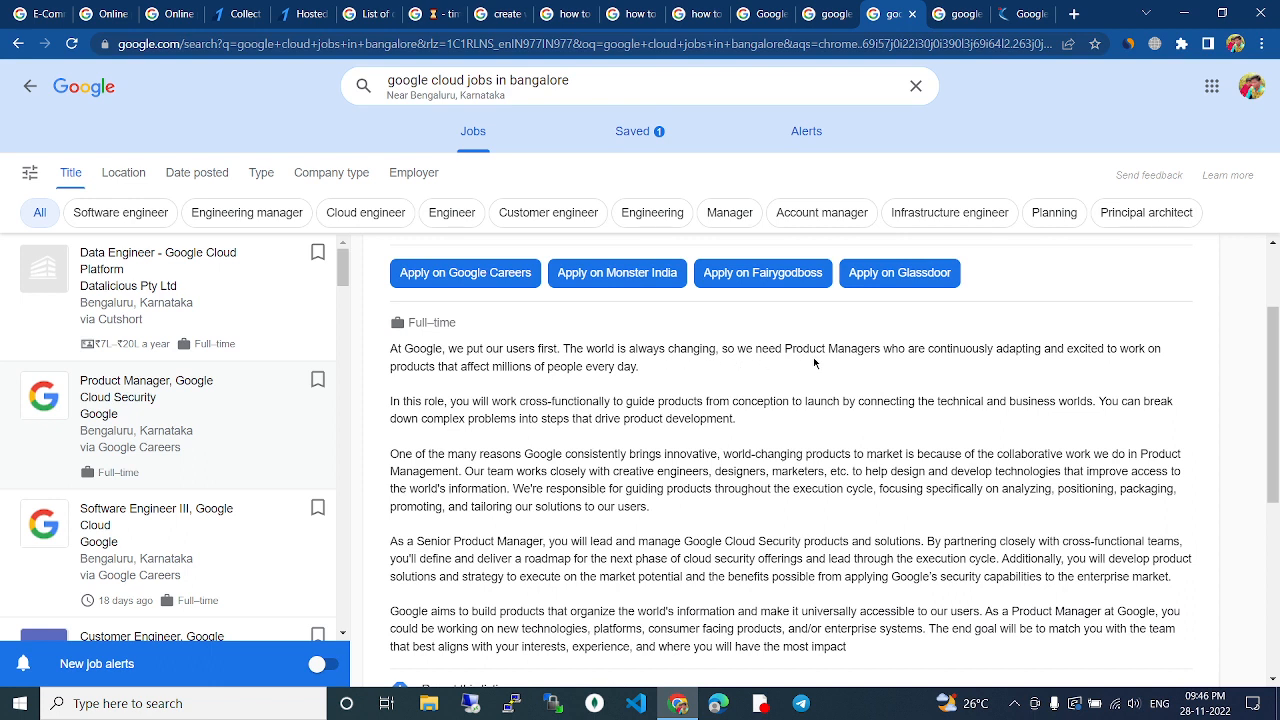
mouse_move(978, 365)
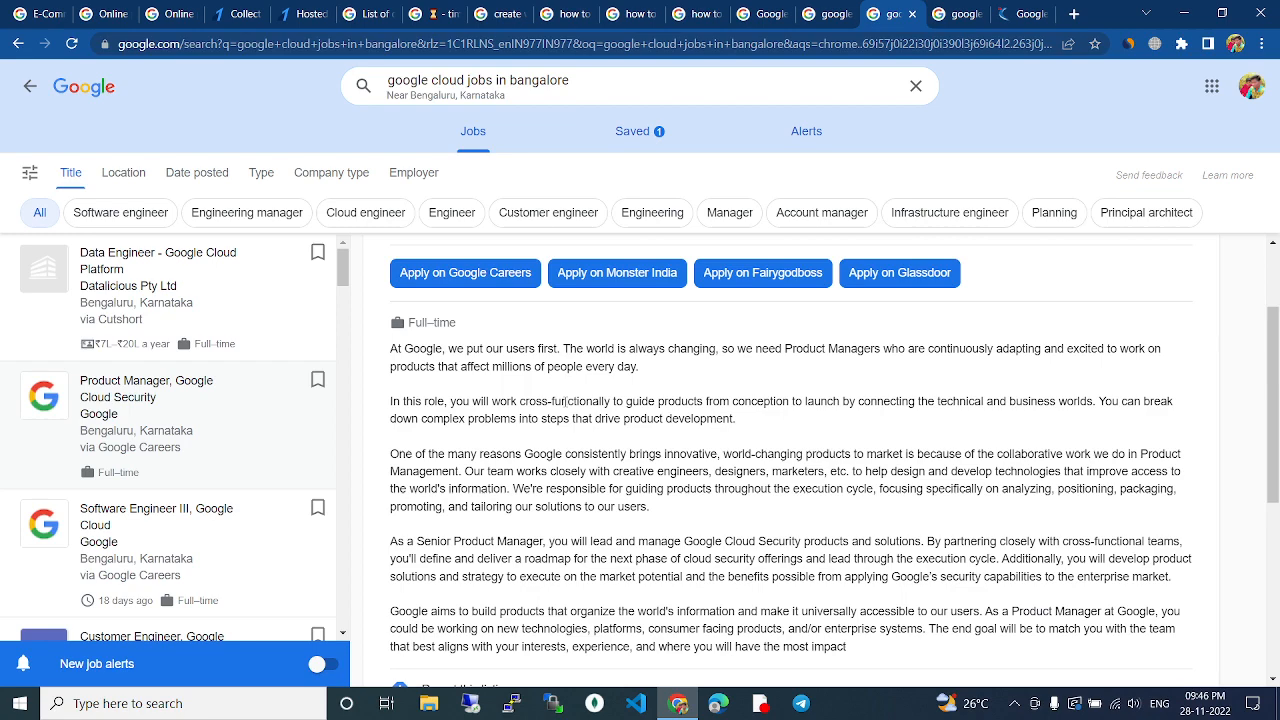
mouse_move(519, 385)
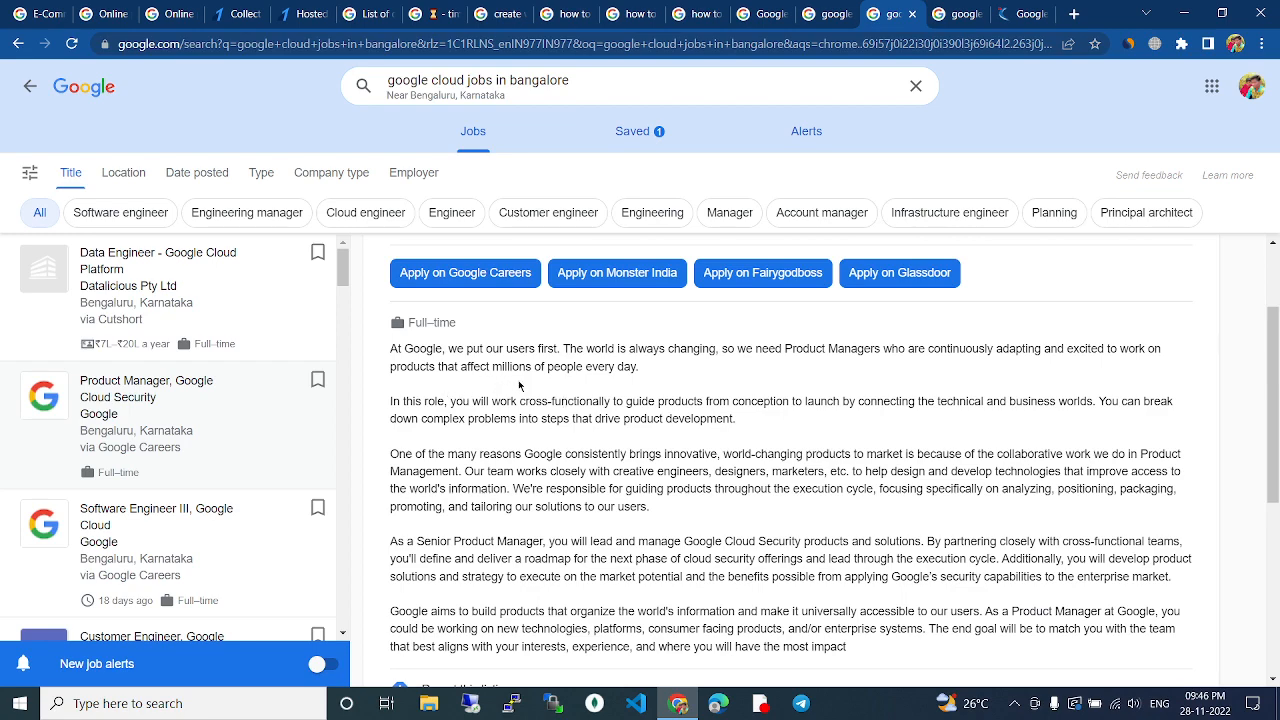
mouse_move(699, 379)
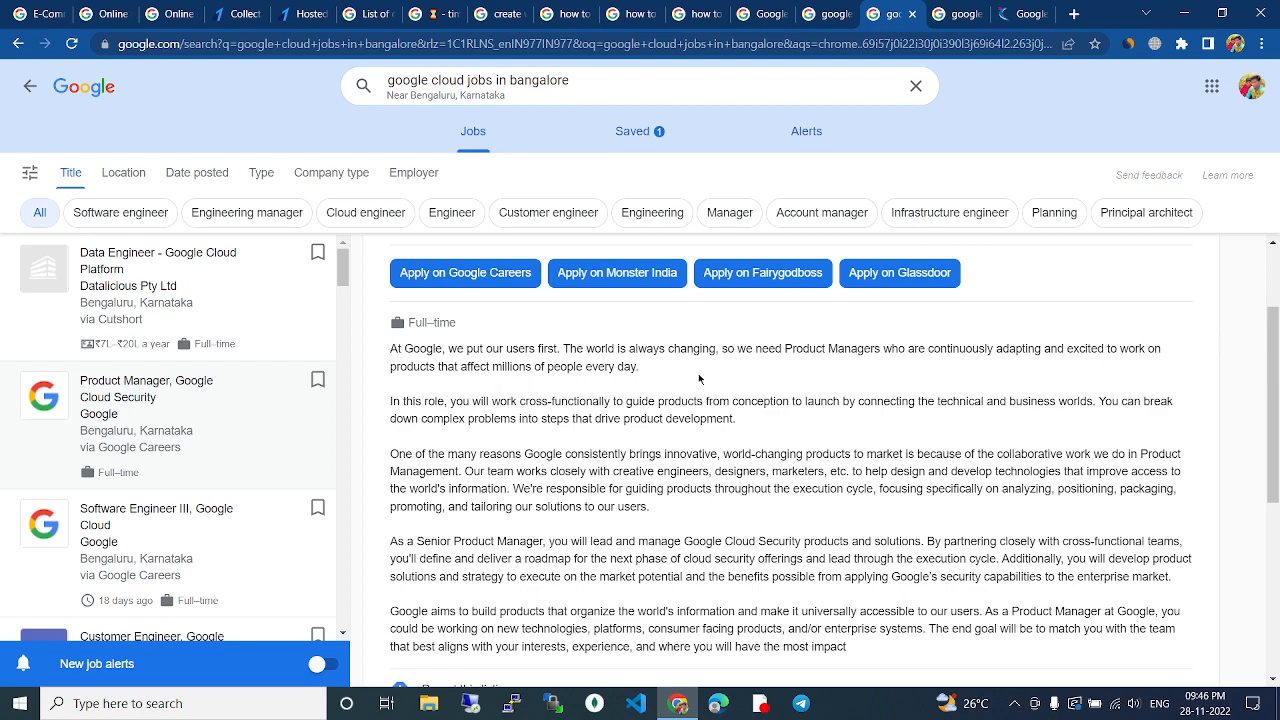
scroll(down, 3)
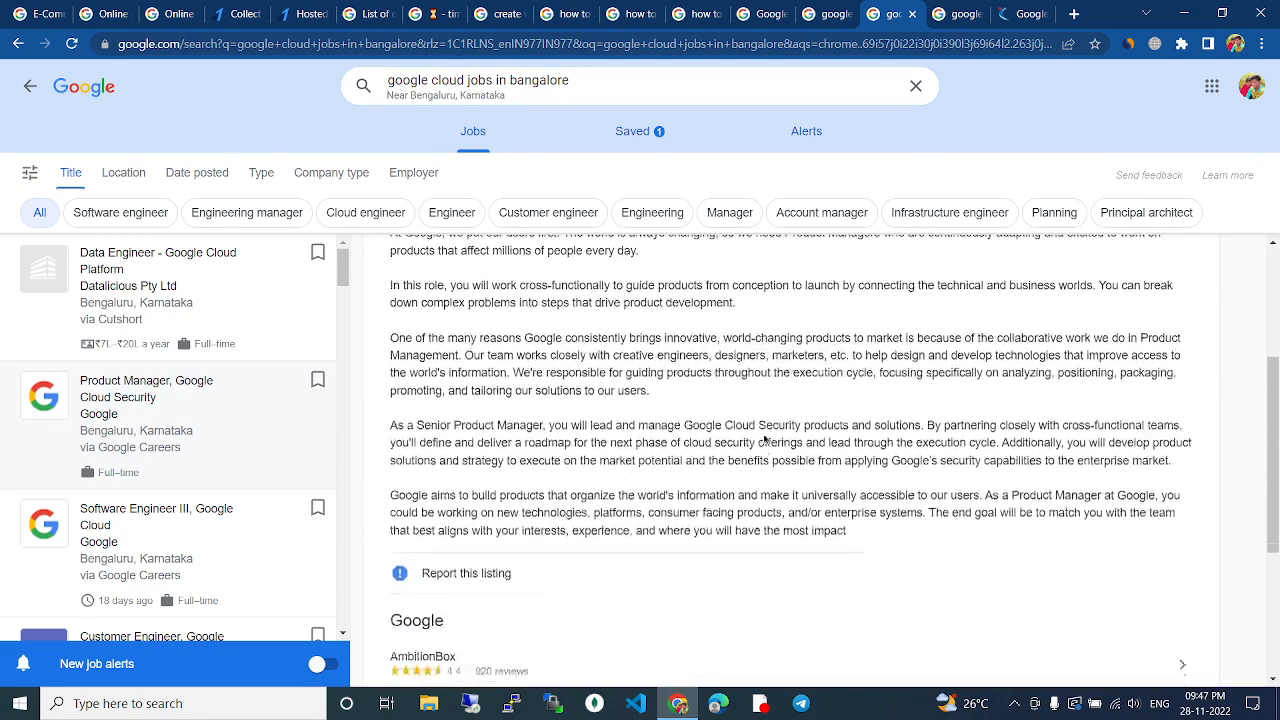
scroll(down, 3)
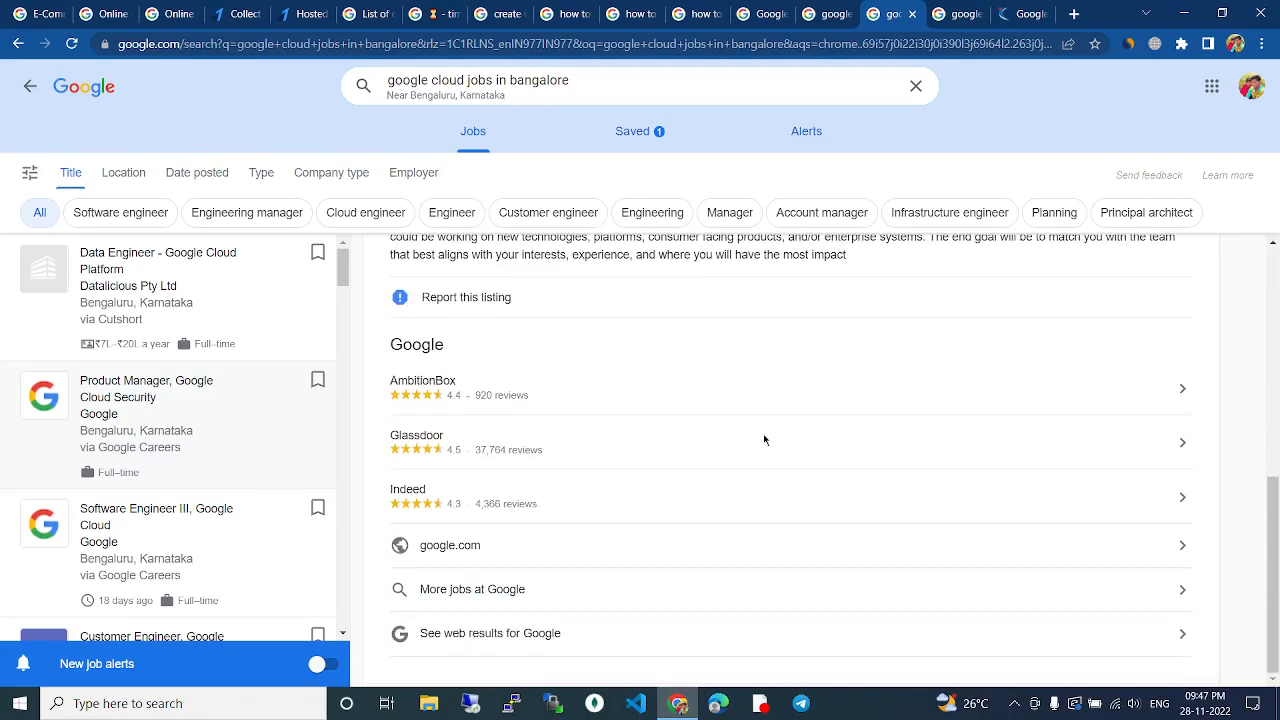
click(146, 395)
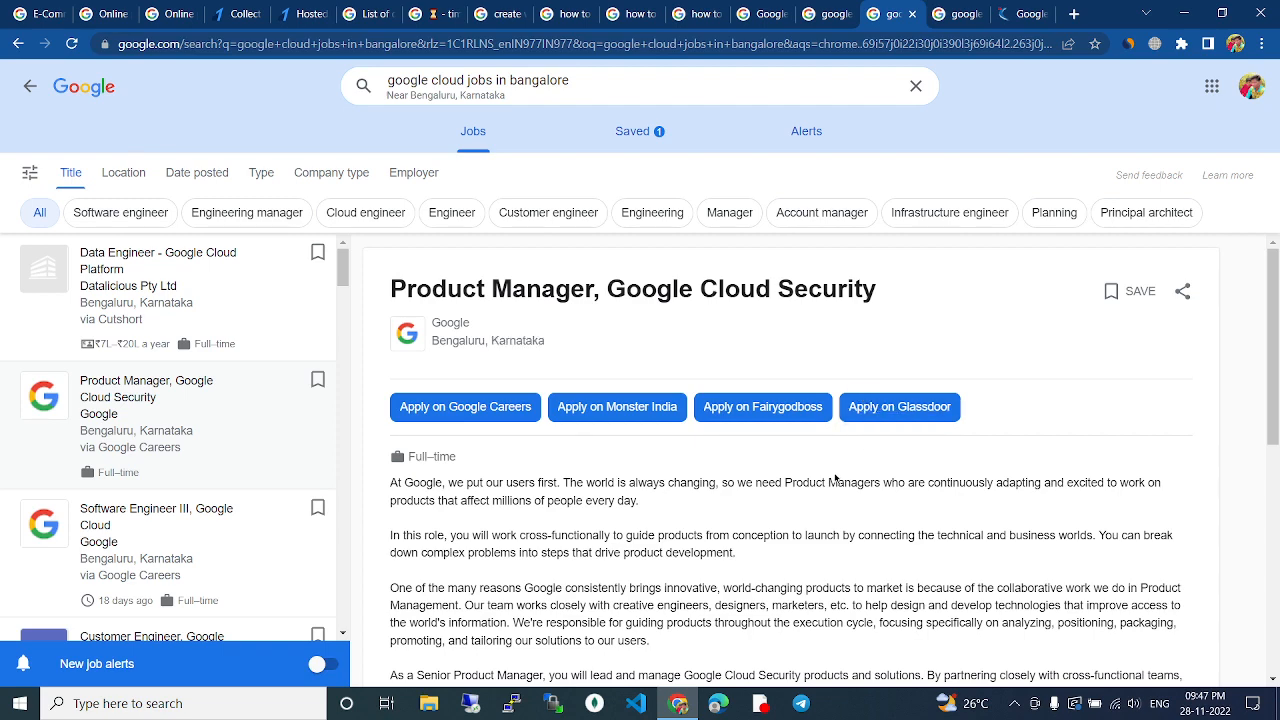
click(150, 515)
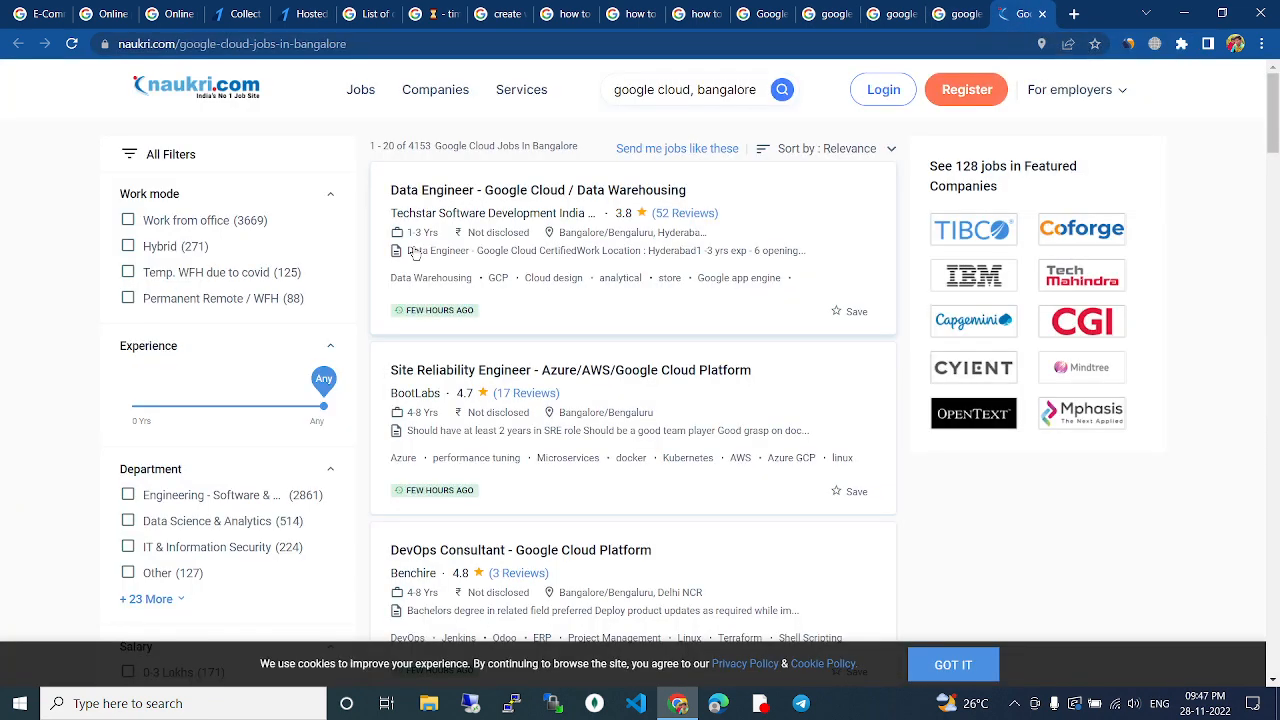
mouse_move(327, 193)
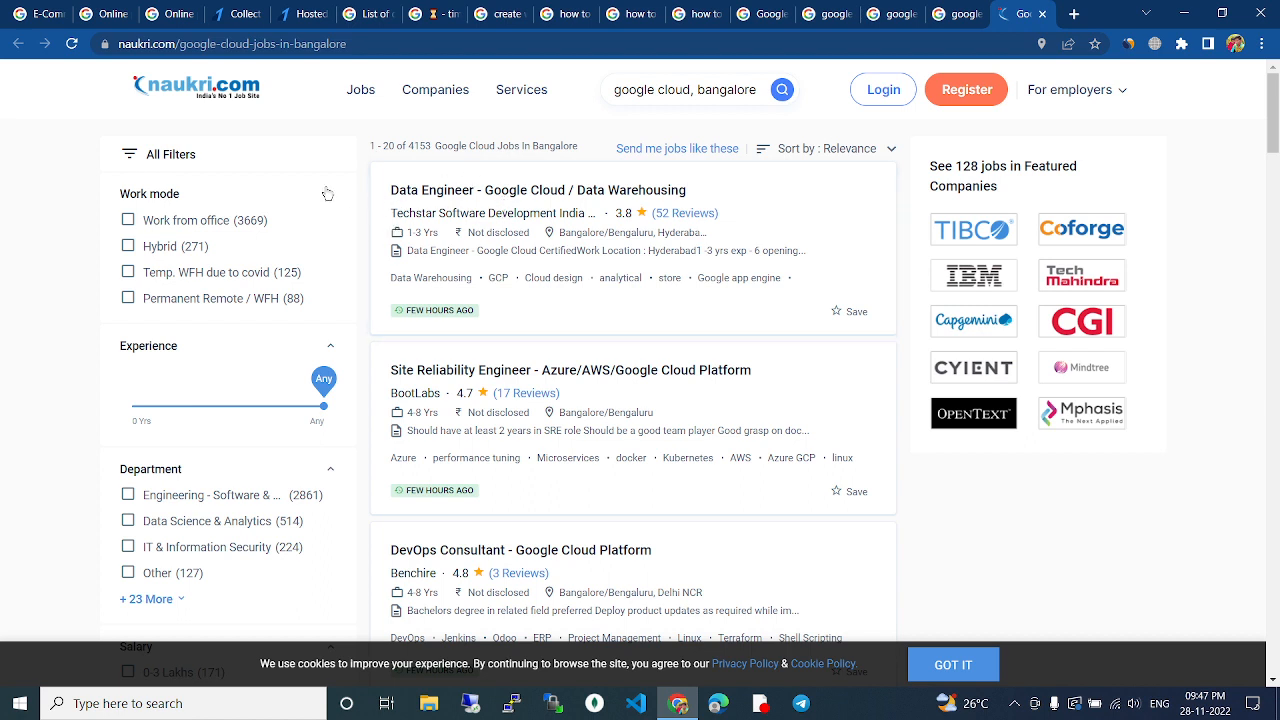
Step: Highlight the total count of matching Google Cloud jobs on Naukri and scroll the listings
double_click(415, 145)
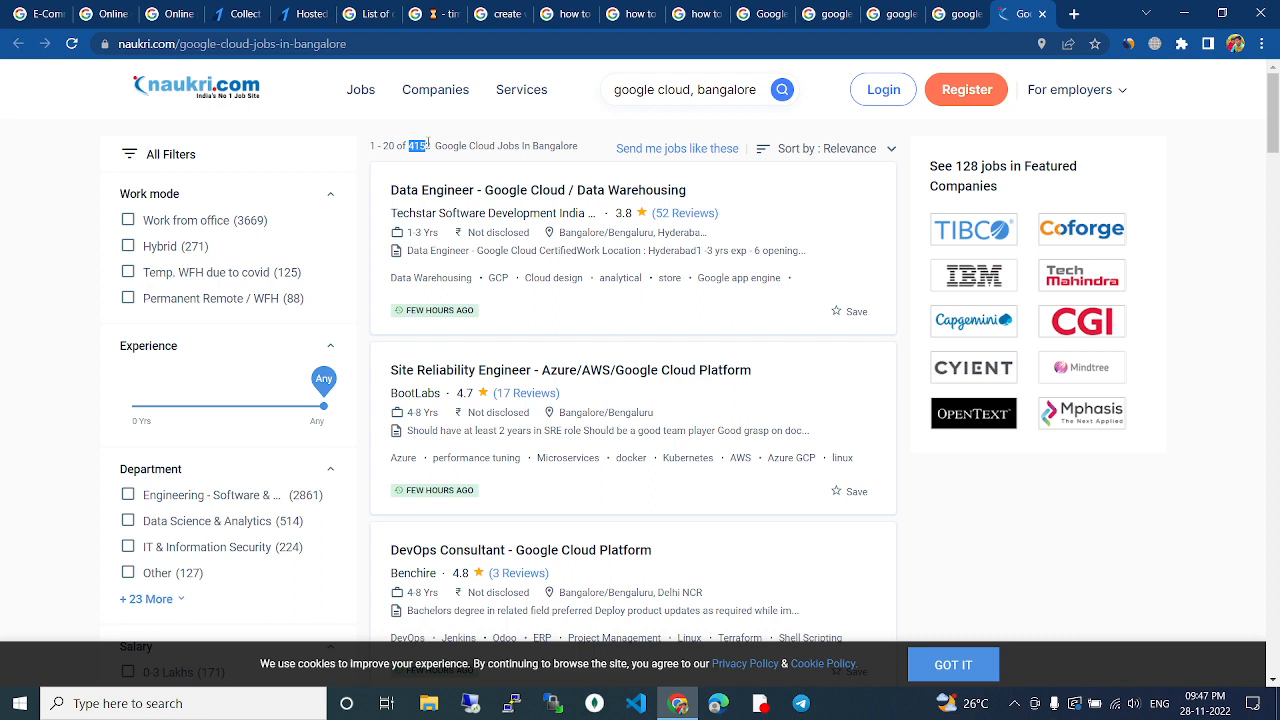
mouse_move(590, 240)
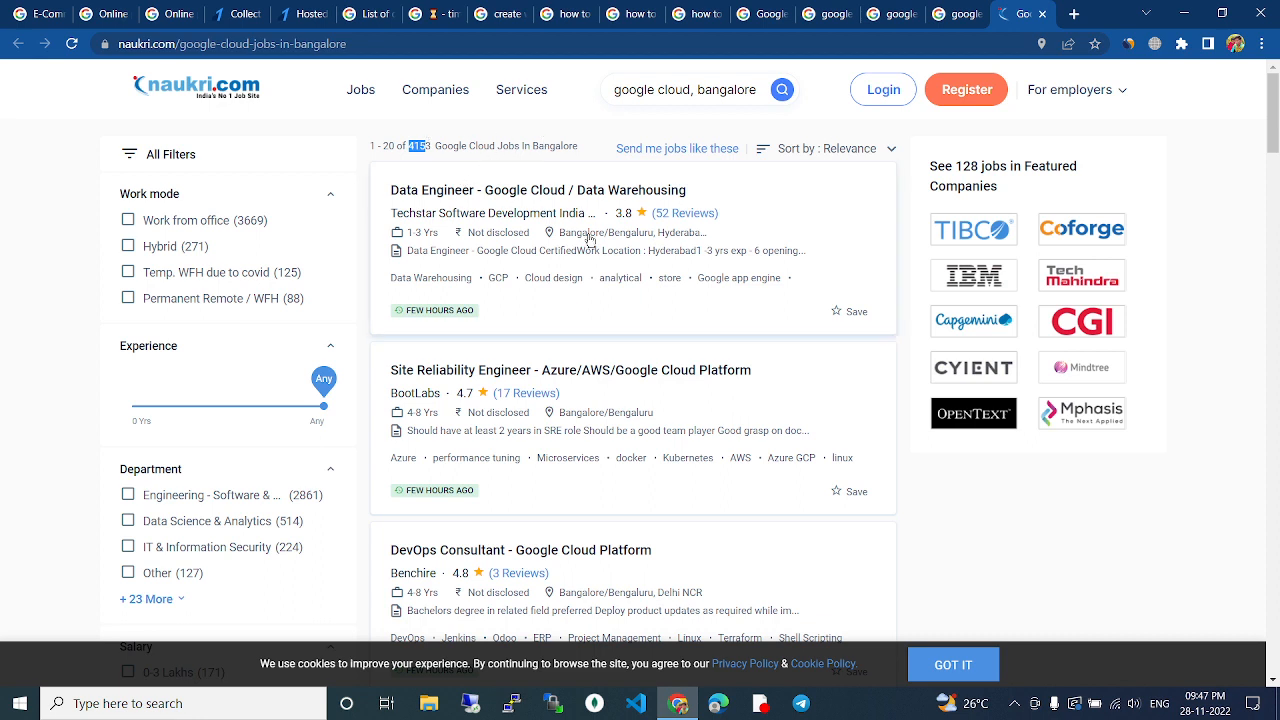
mouse_move(442, 277)
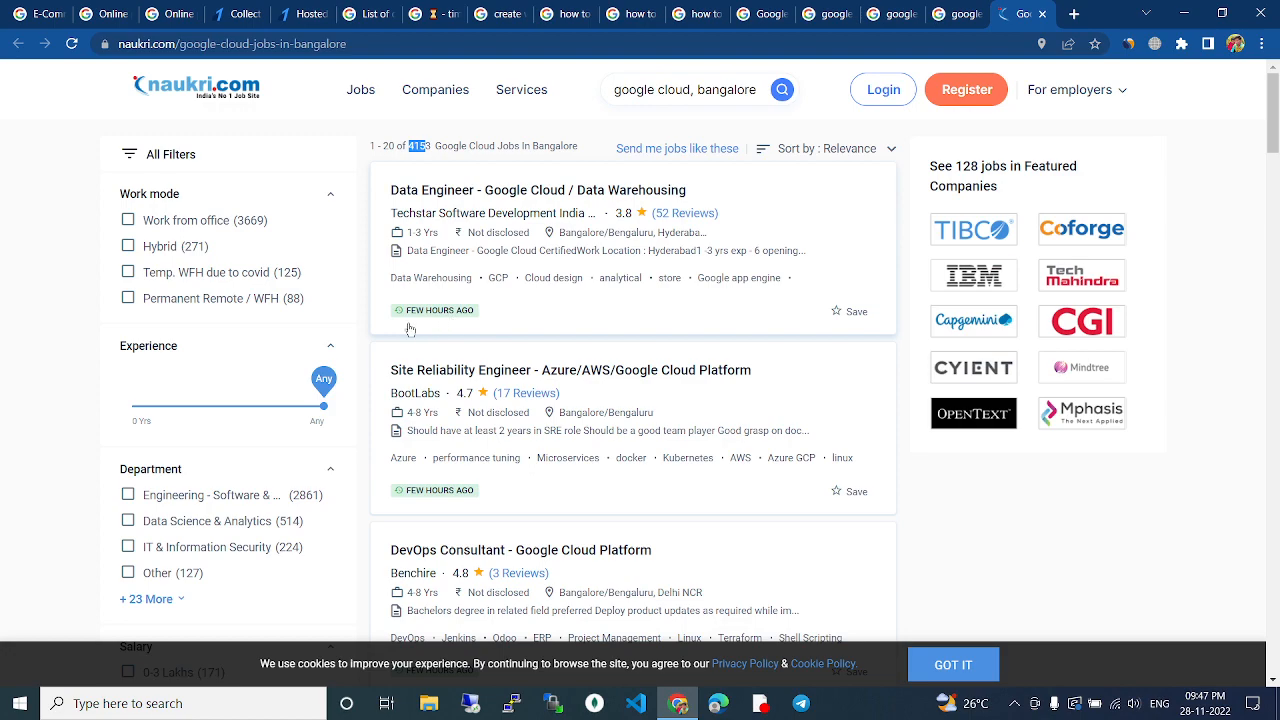
mouse_move(455, 478)
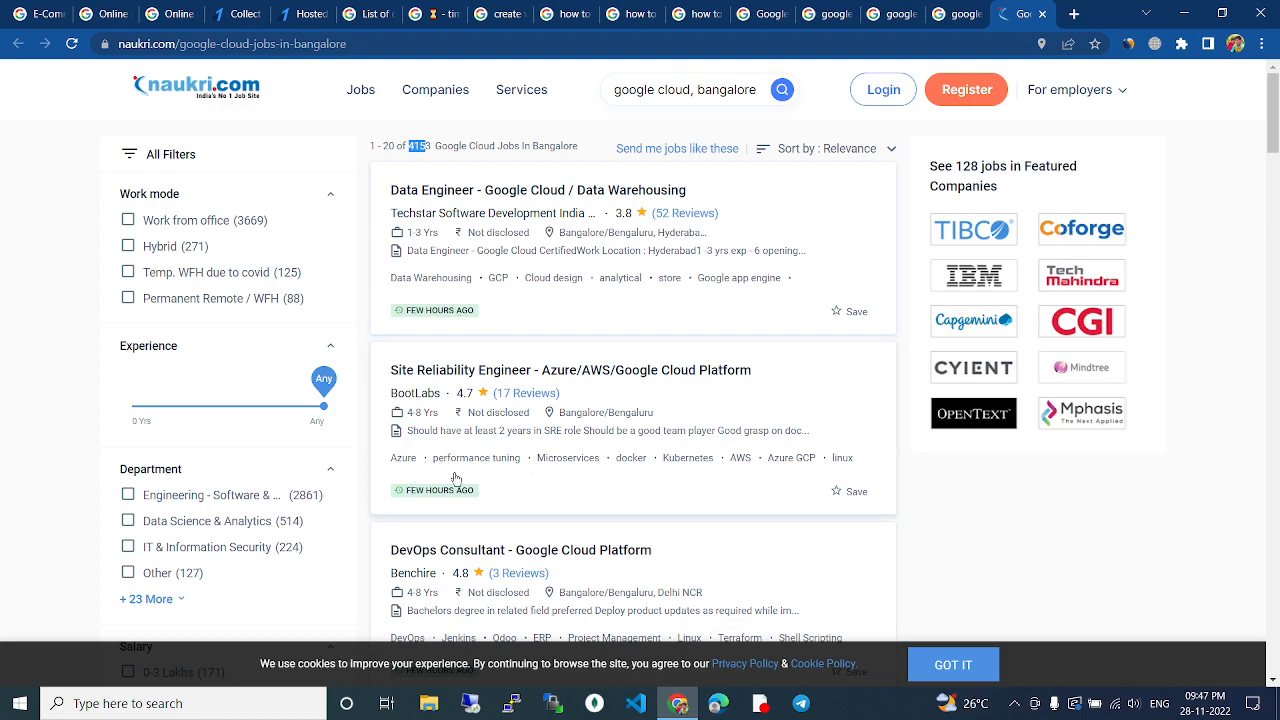
scroll(down, 3)
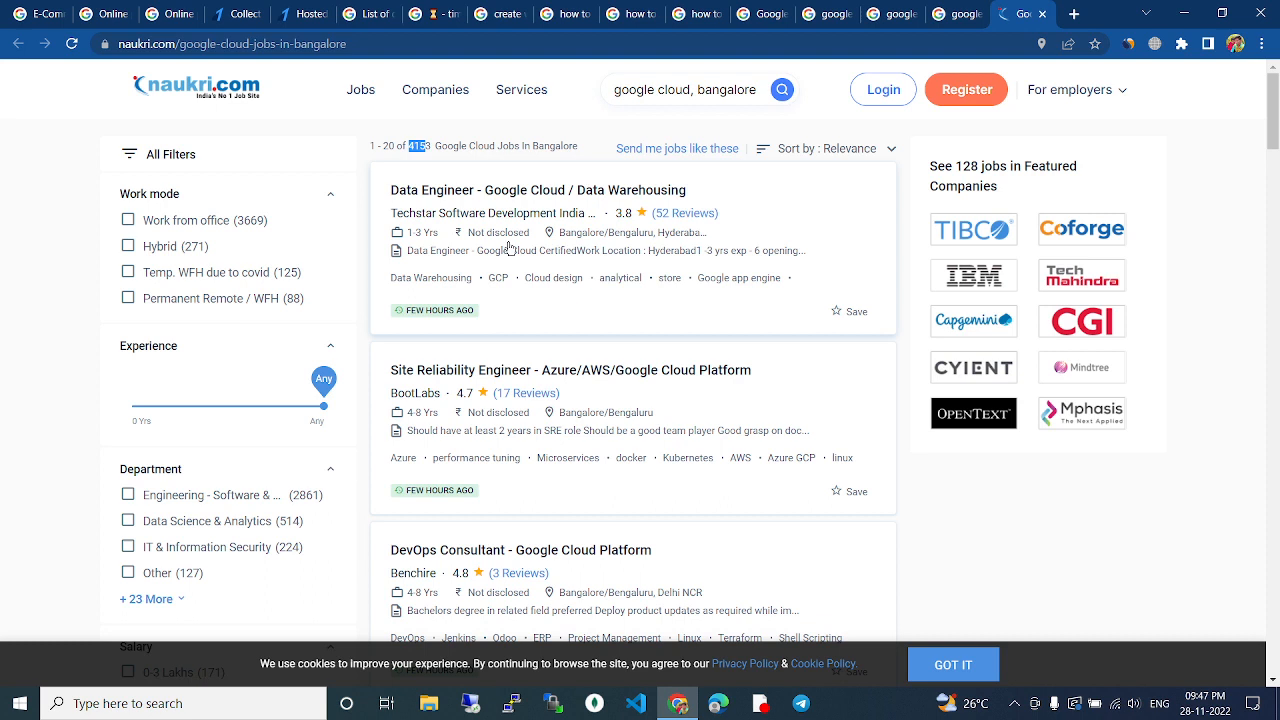
mouse_move(412, 251)
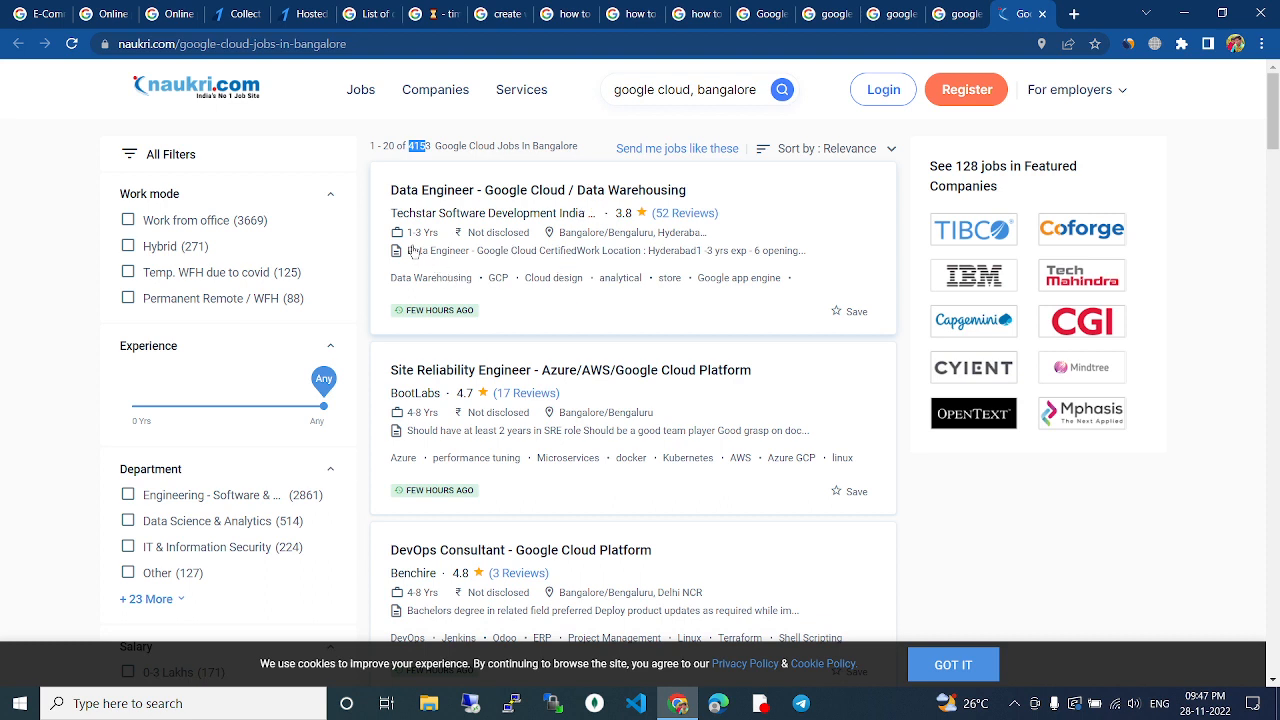
mouse_move(429, 241)
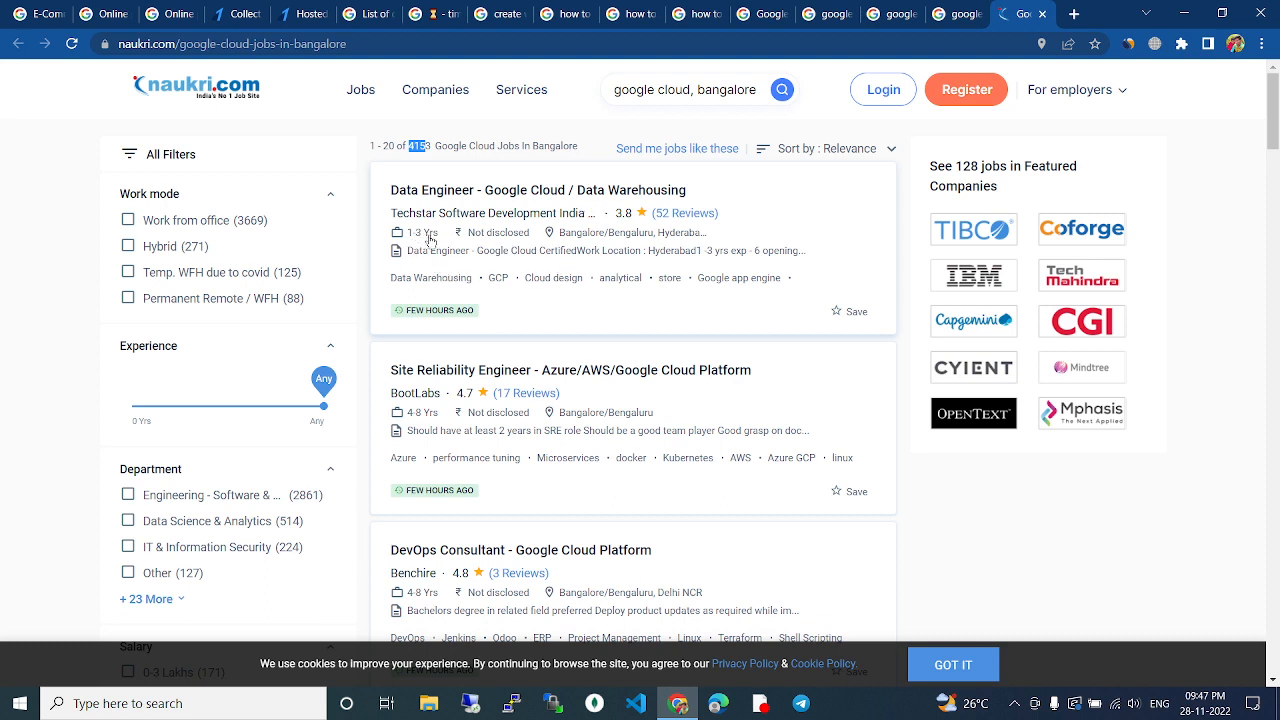
mouse_move(420, 240)
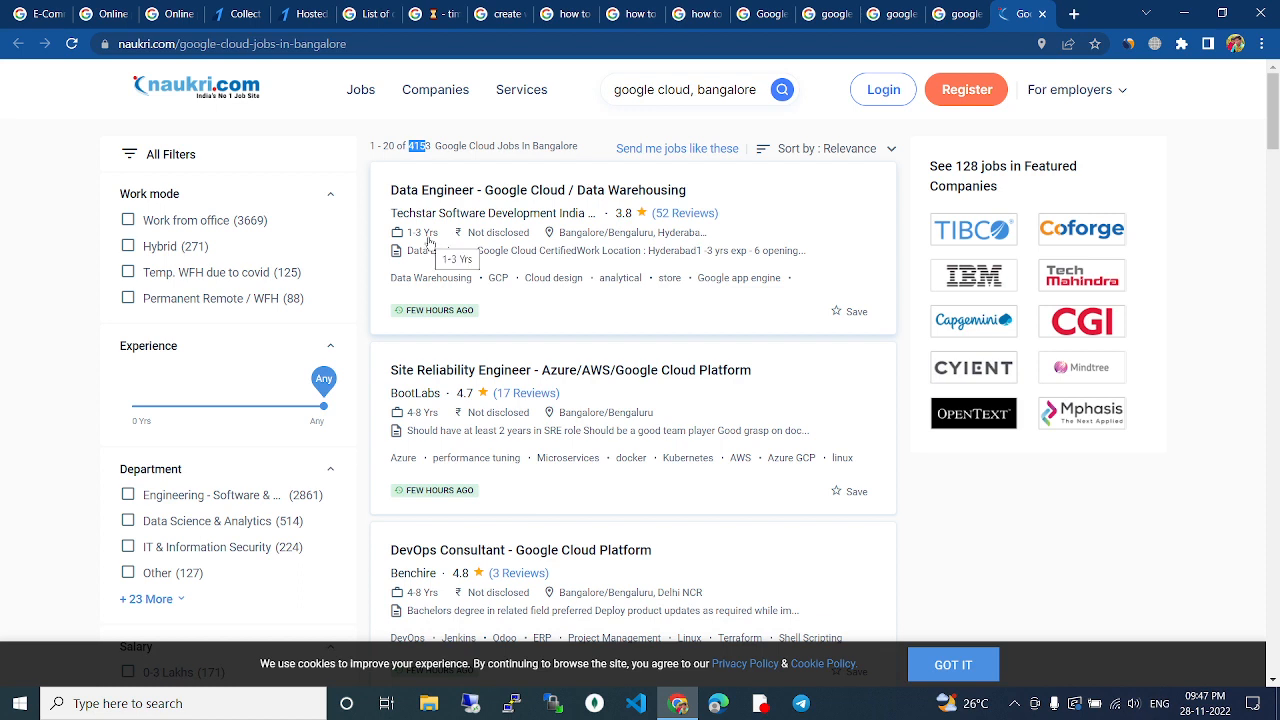
mouse_move(424, 420)
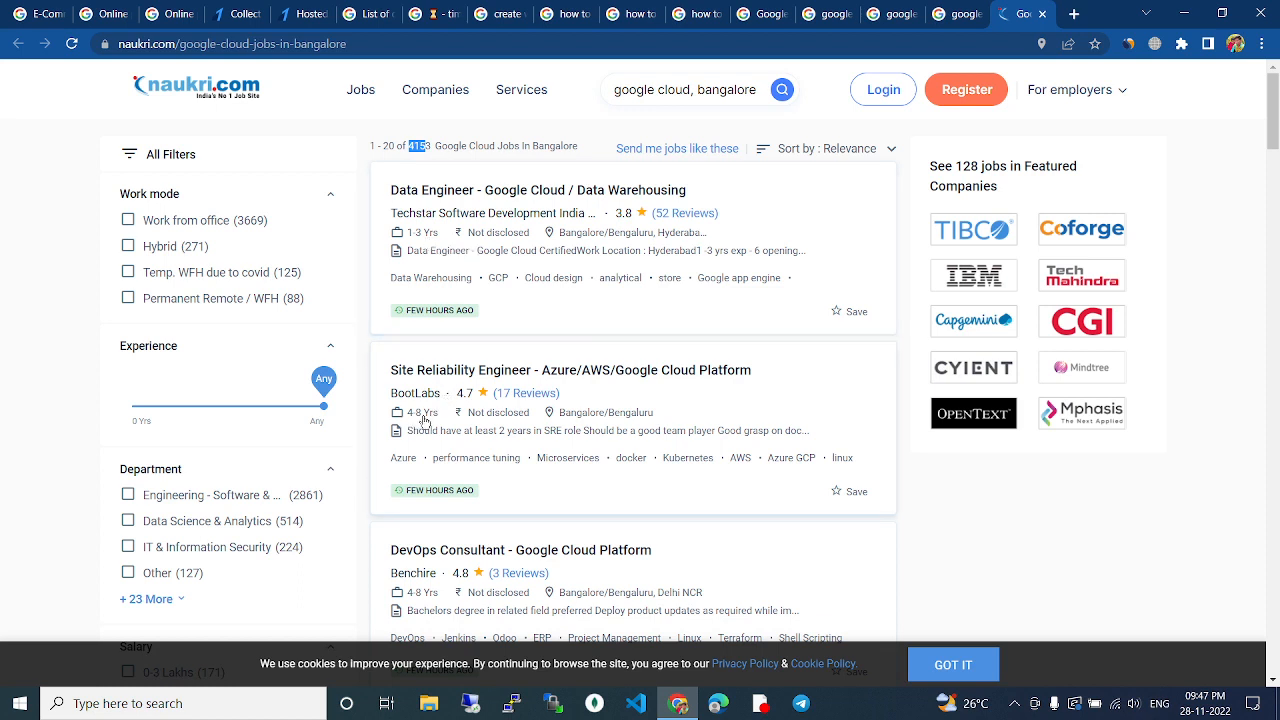
mouse_move(552, 562)
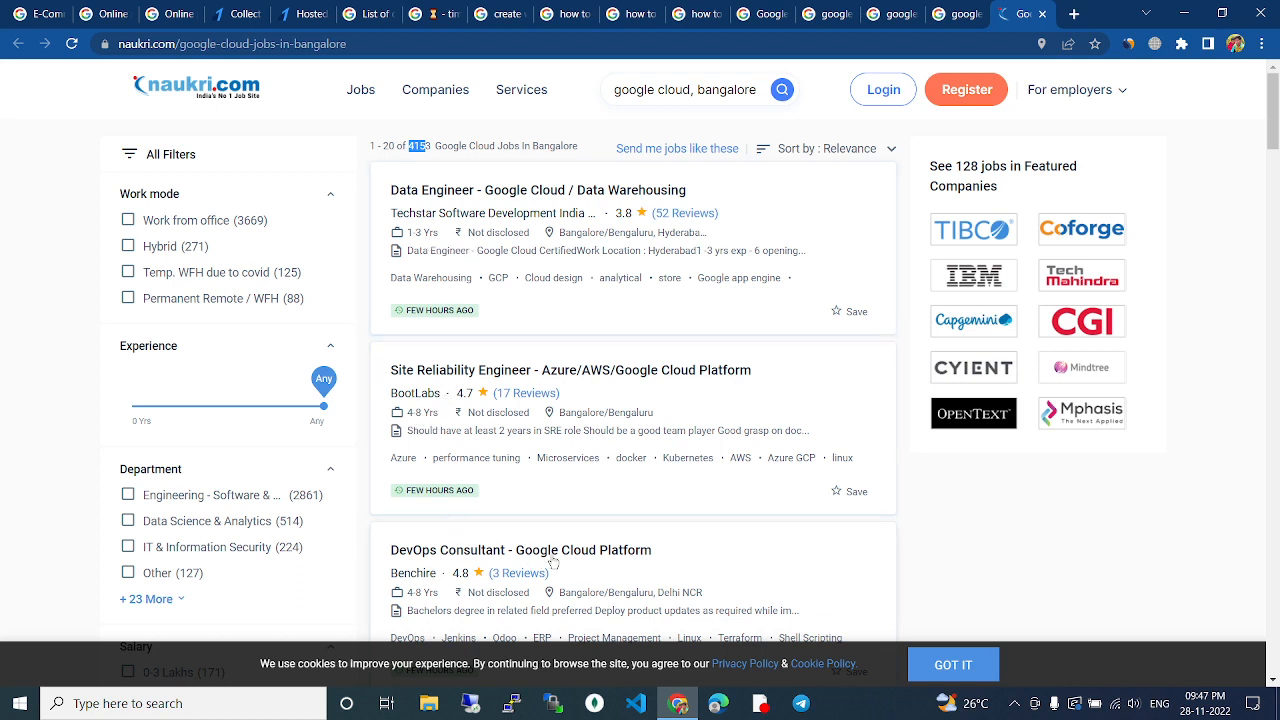
mouse_move(235, 217)
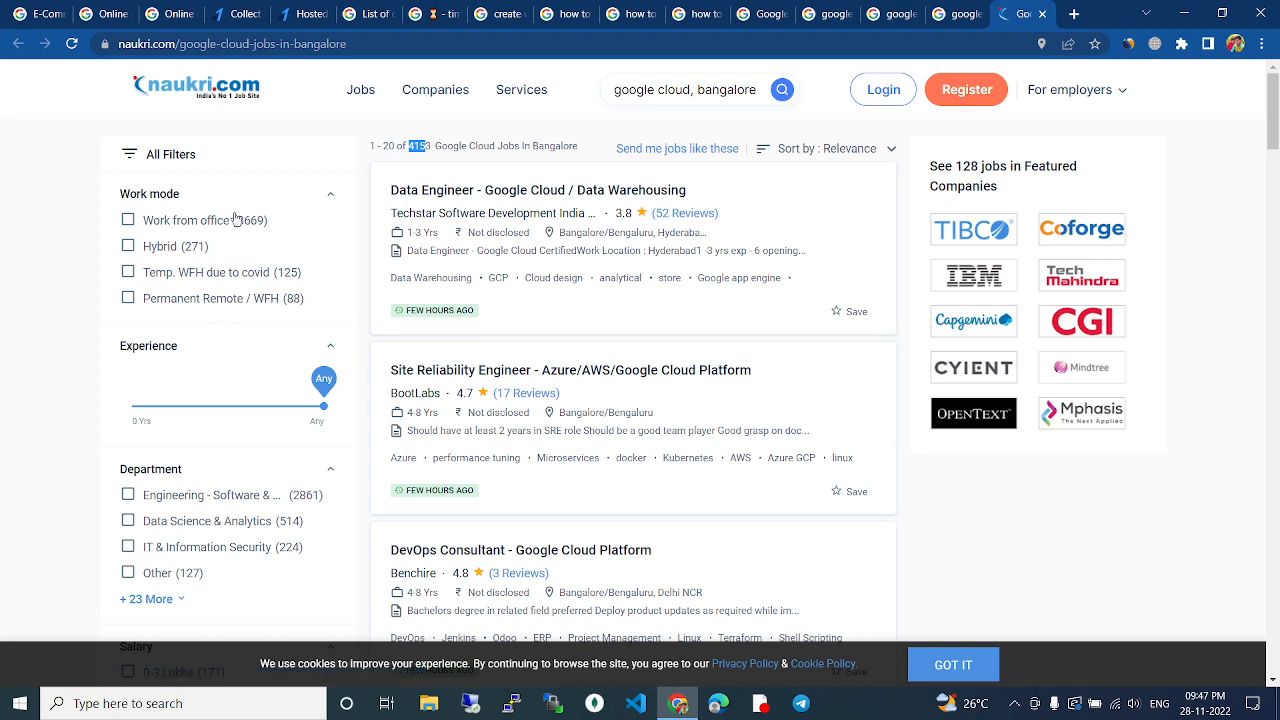
Step: Set the Experience filter to 6 years, tick Work from office, and scroll to further filters
drag(324, 404, 215, 404)
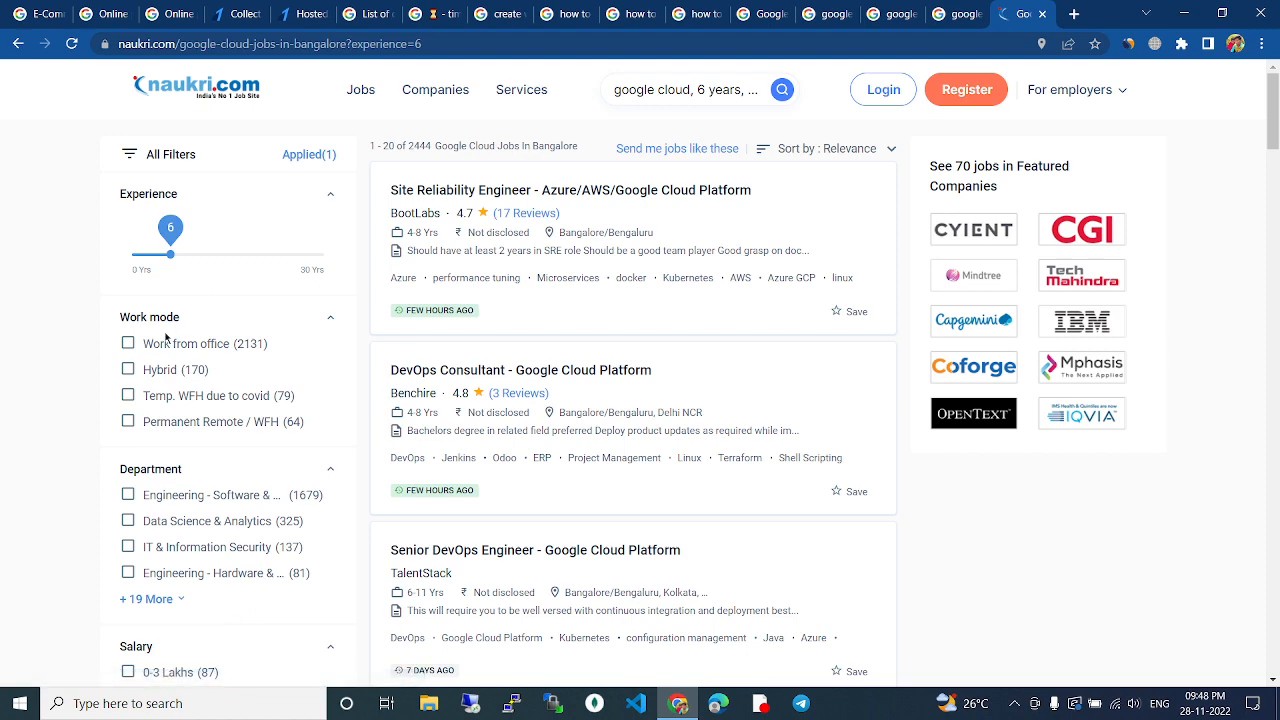
click(127, 343)
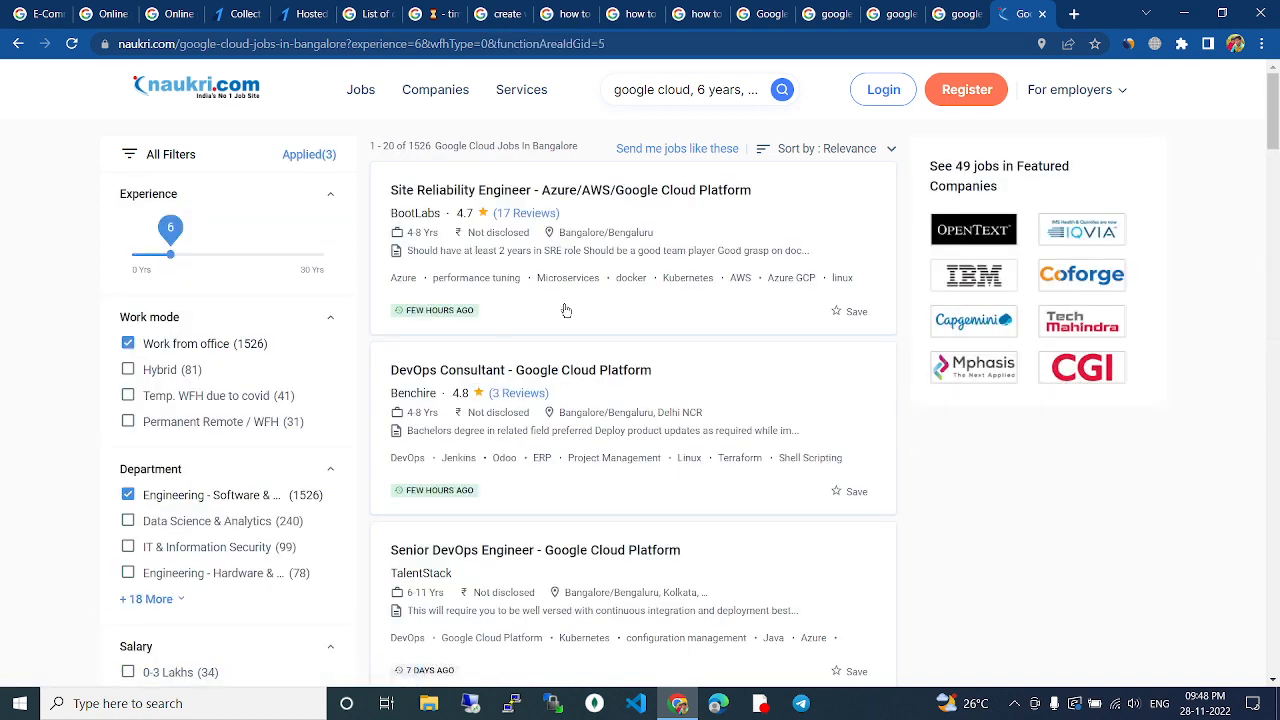
scroll(down, 3)
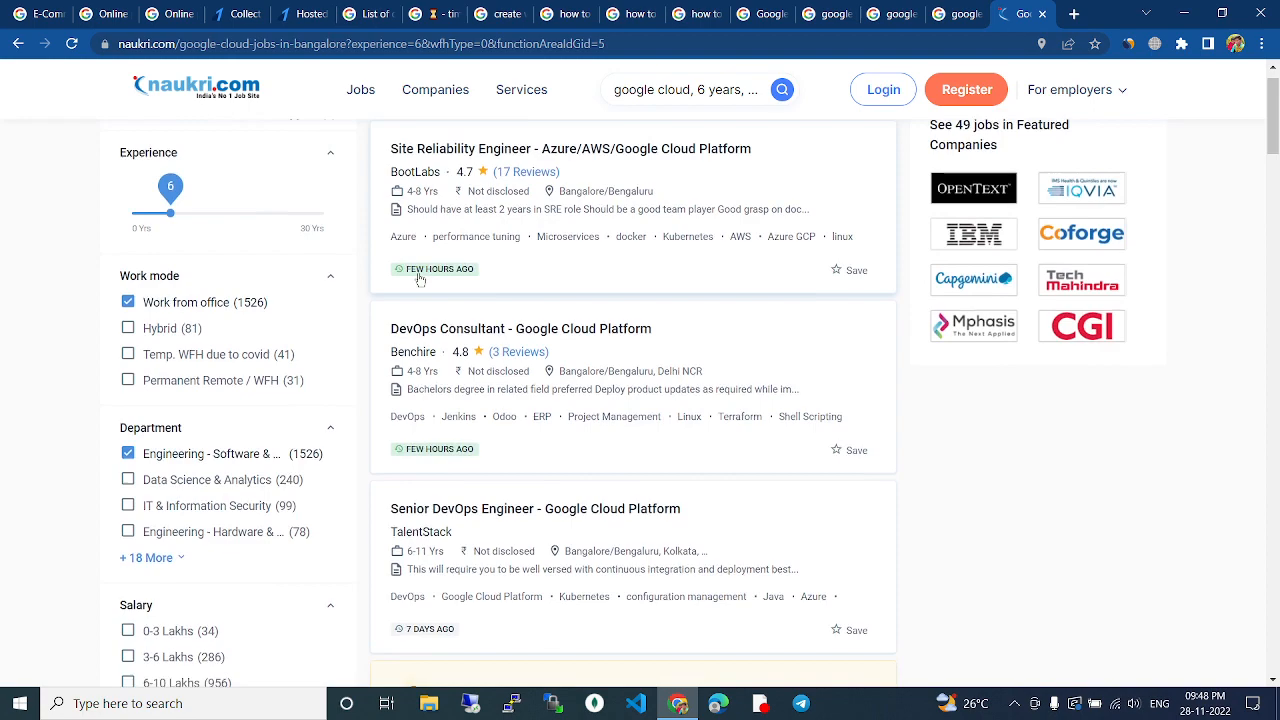
scroll(down, 3)
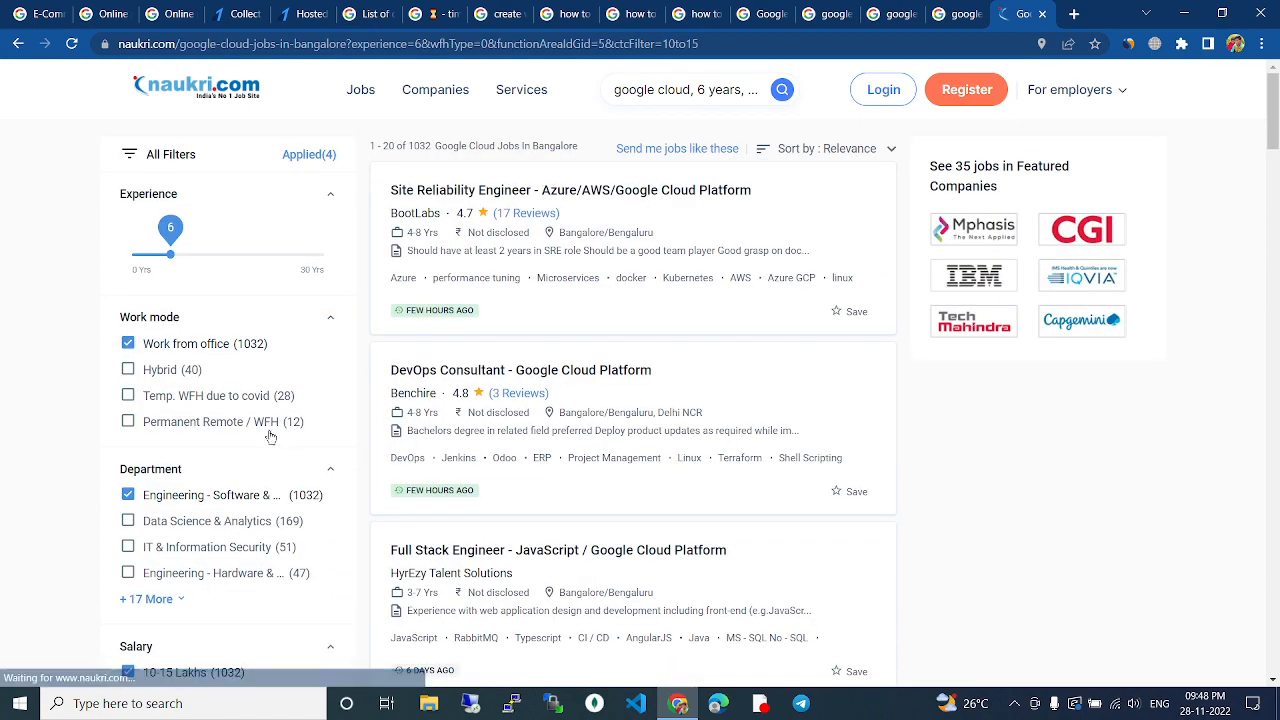
scroll(down, 3)
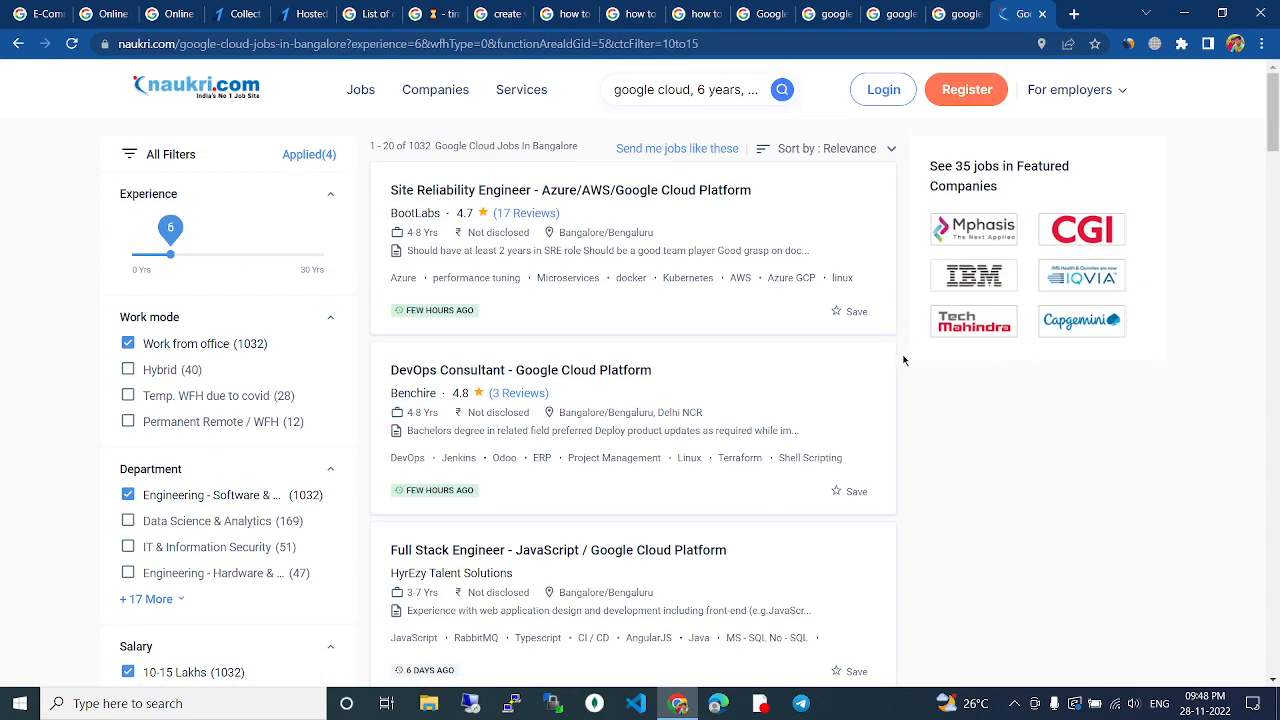
mouse_move(903, 365)
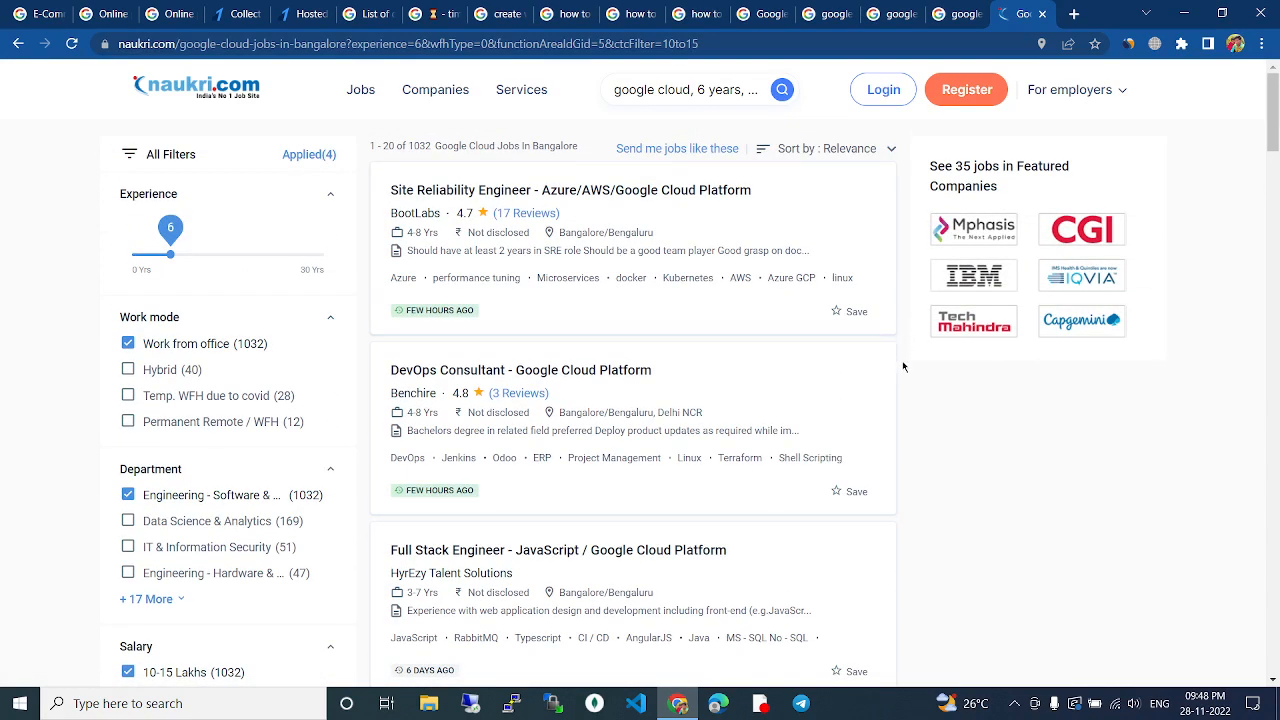
scroll(down, 3)
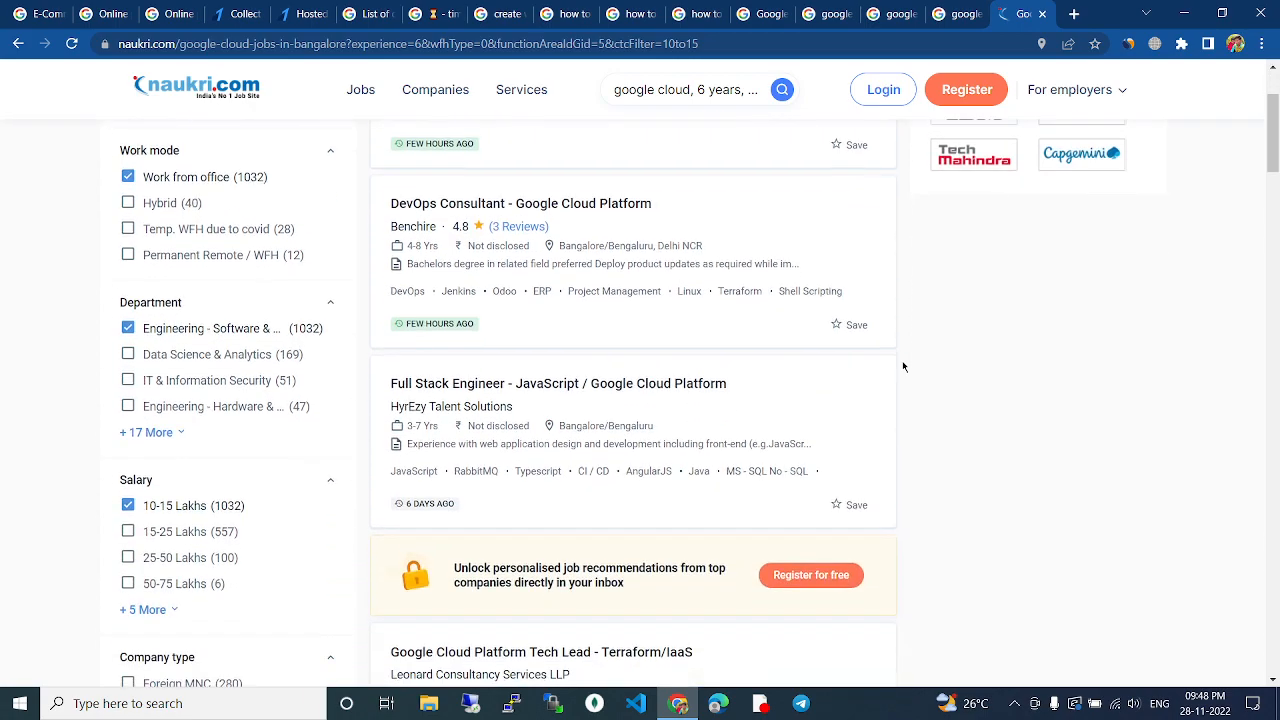
scroll(down, 3)
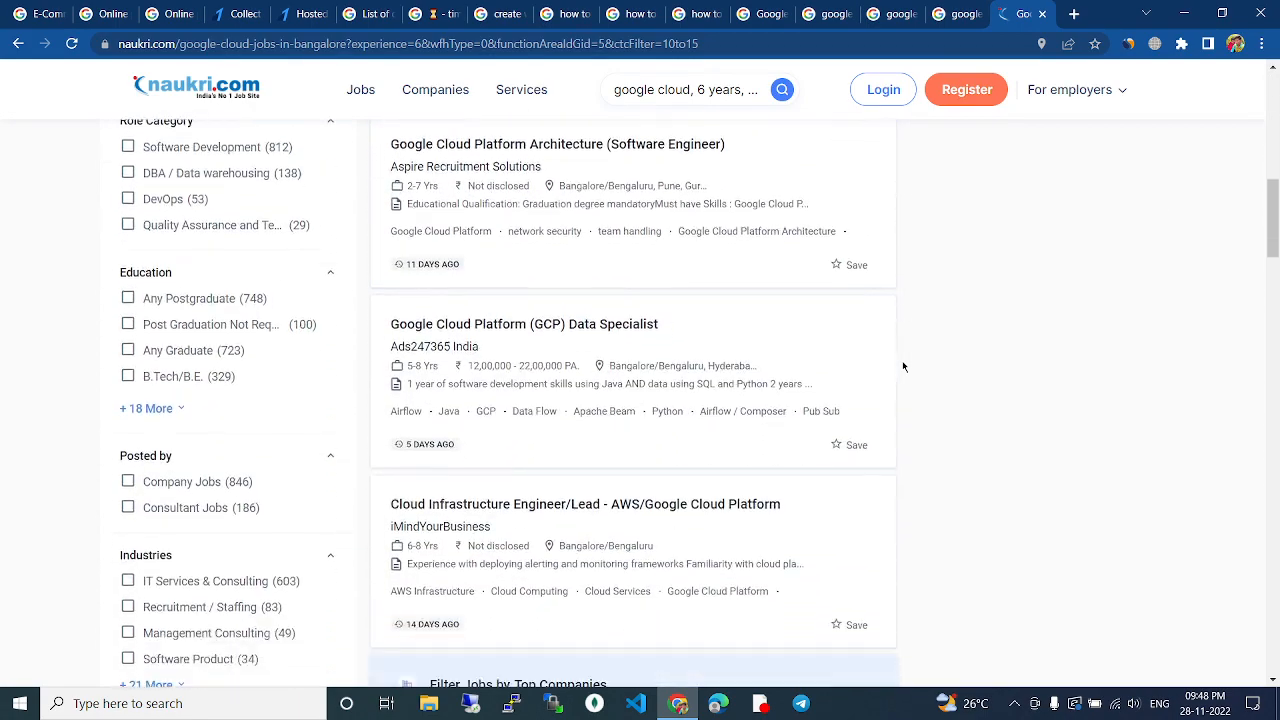
scroll(down, 3)
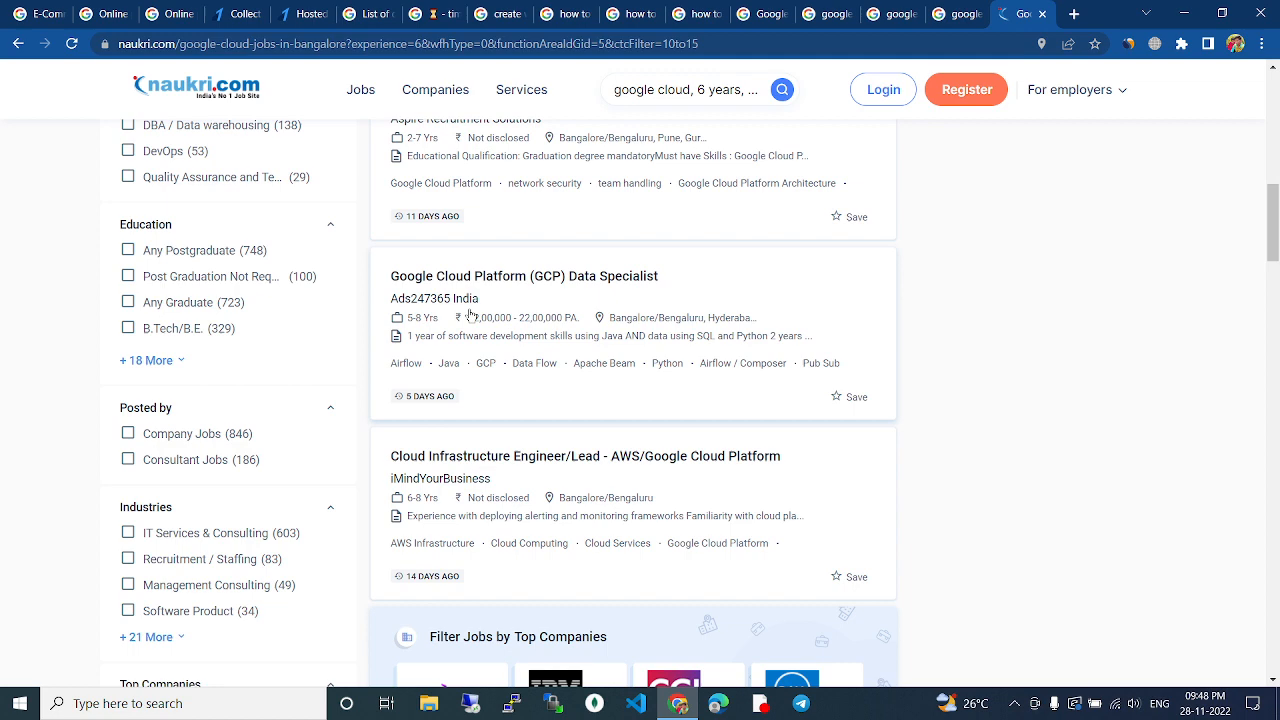
mouse_move(530, 327)
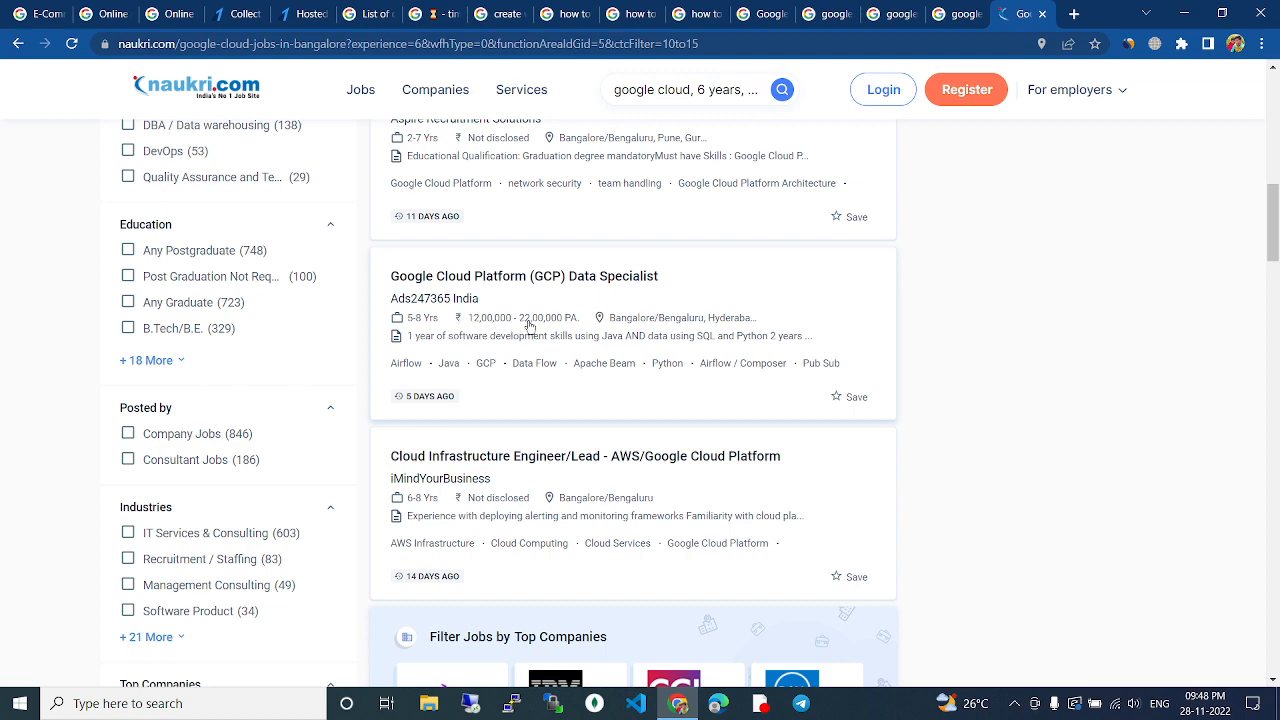
scroll(down, 3)
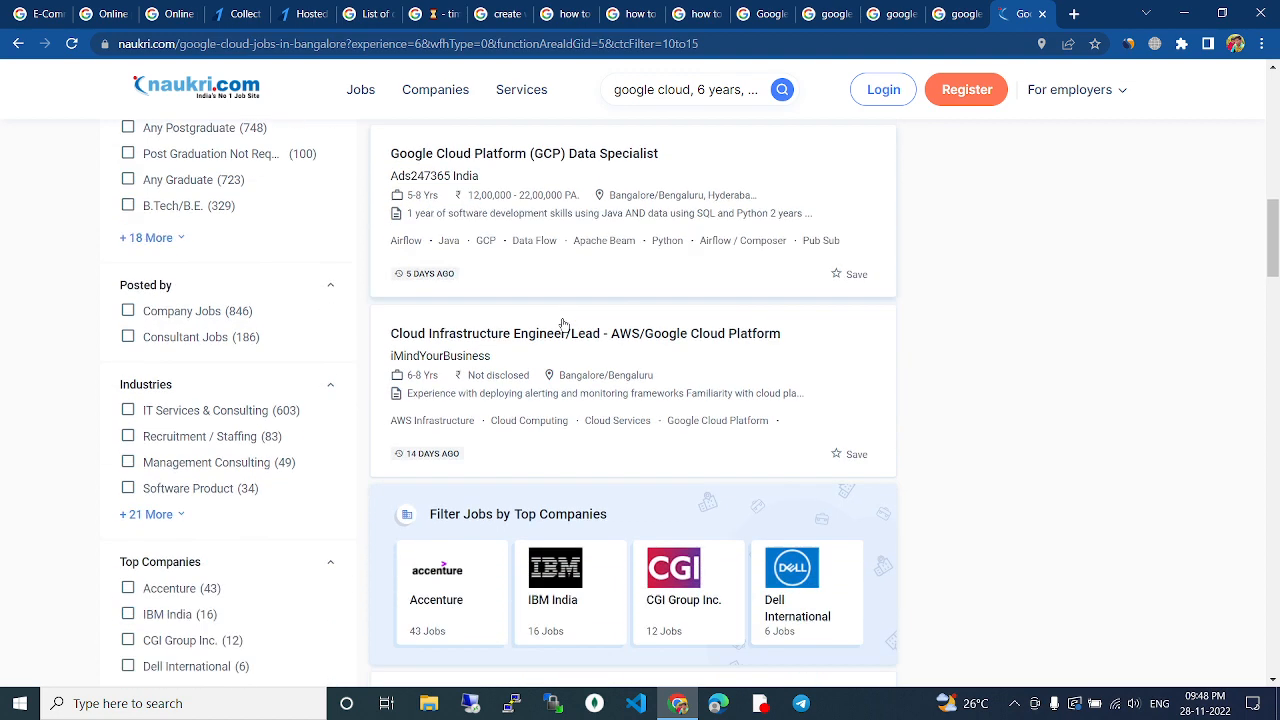
scroll(down, 3)
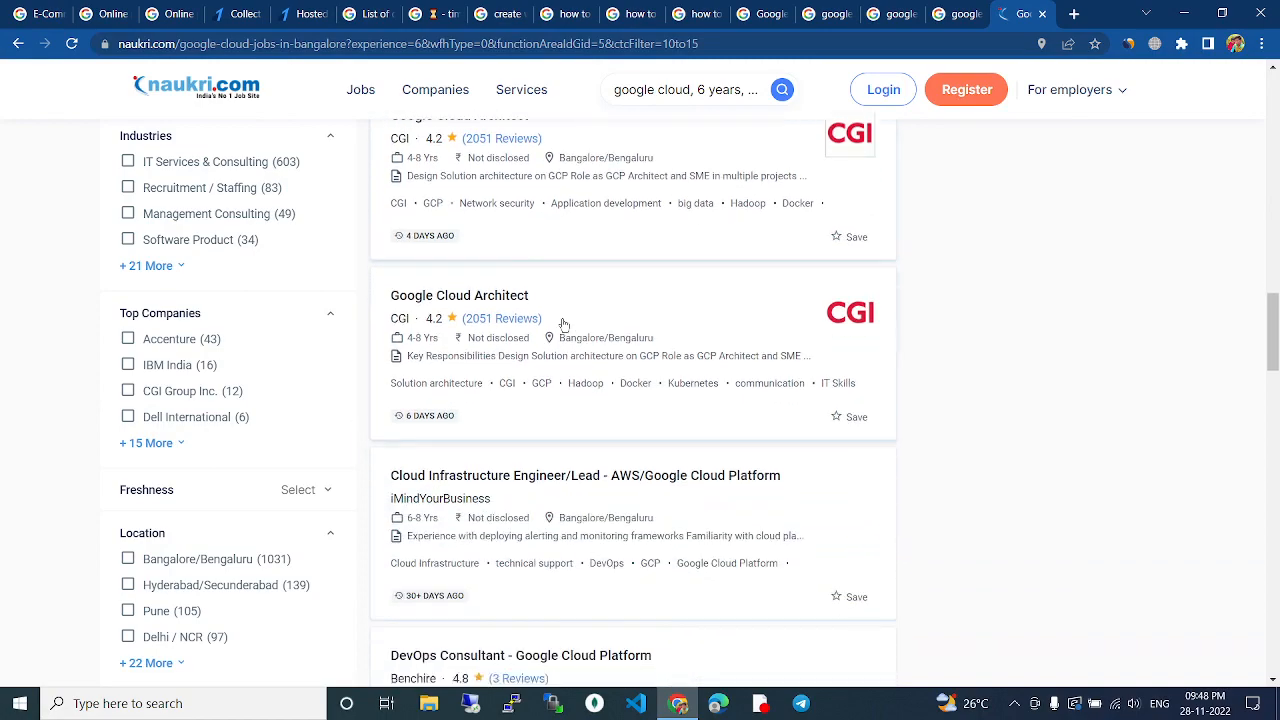
scroll(down, 3)
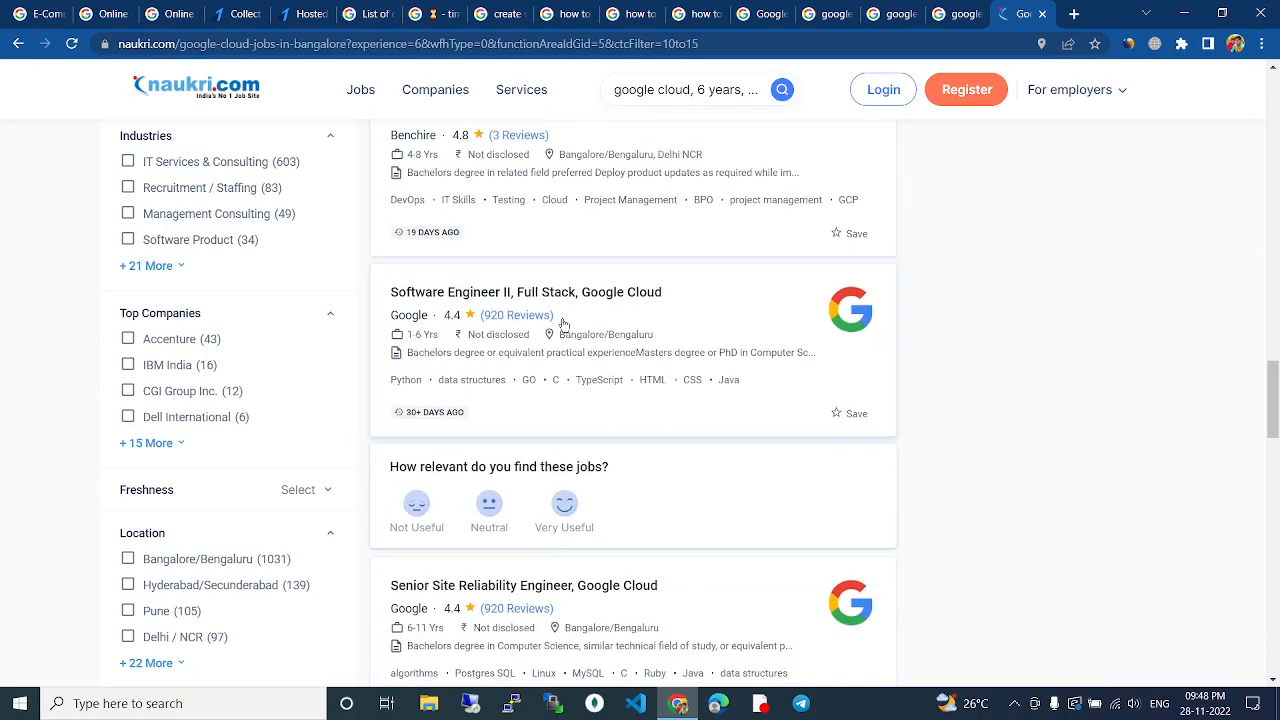
scroll(down, 3)
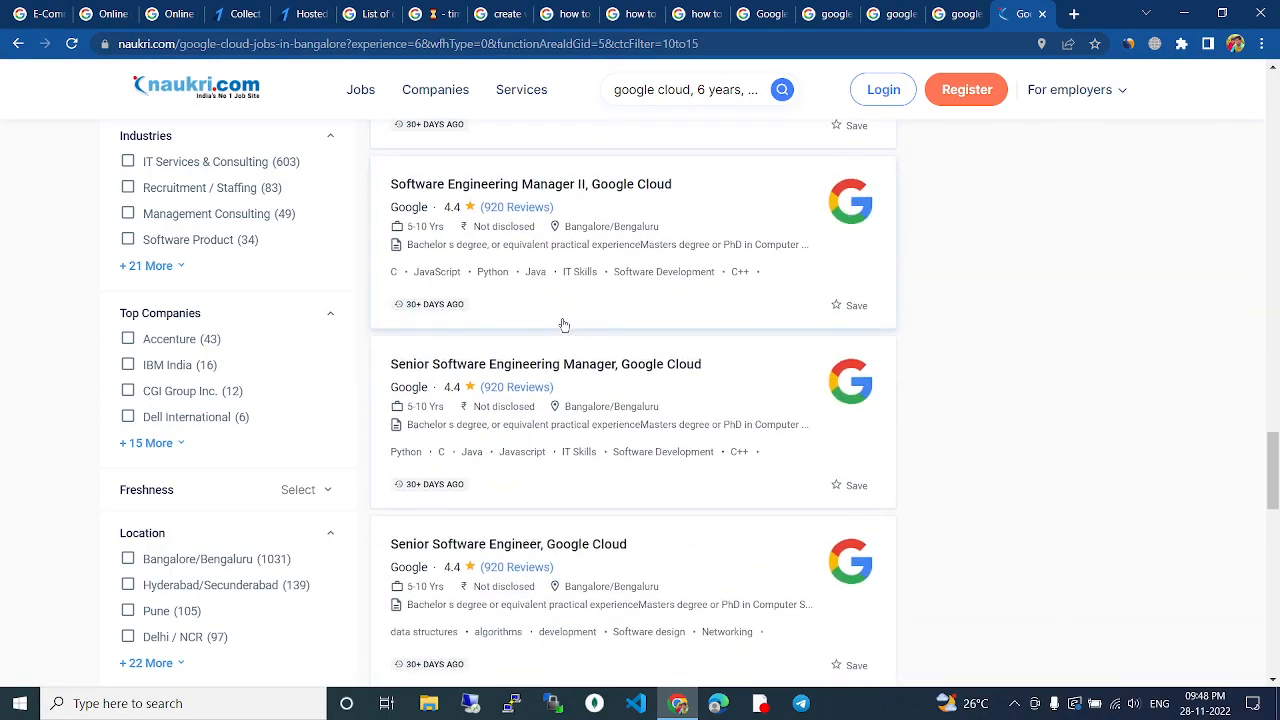
scroll(down, 3)
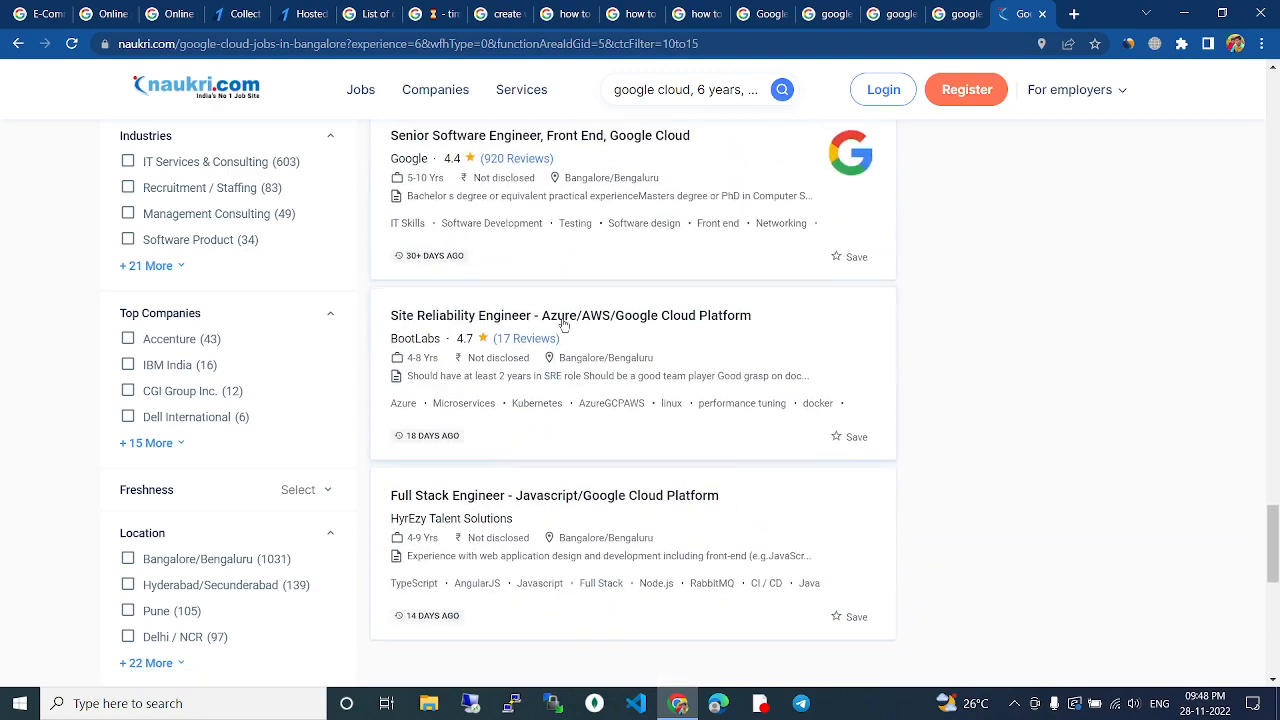
scroll(down, 3)
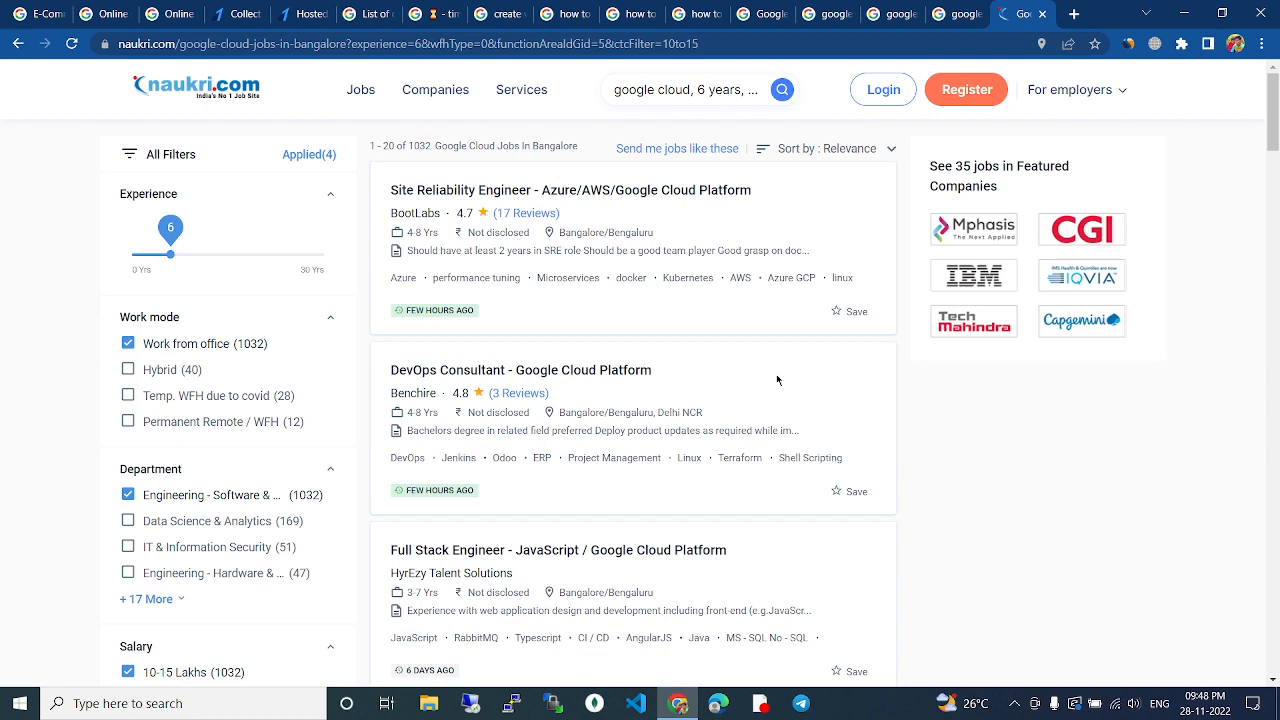
mouse_move(911, 366)
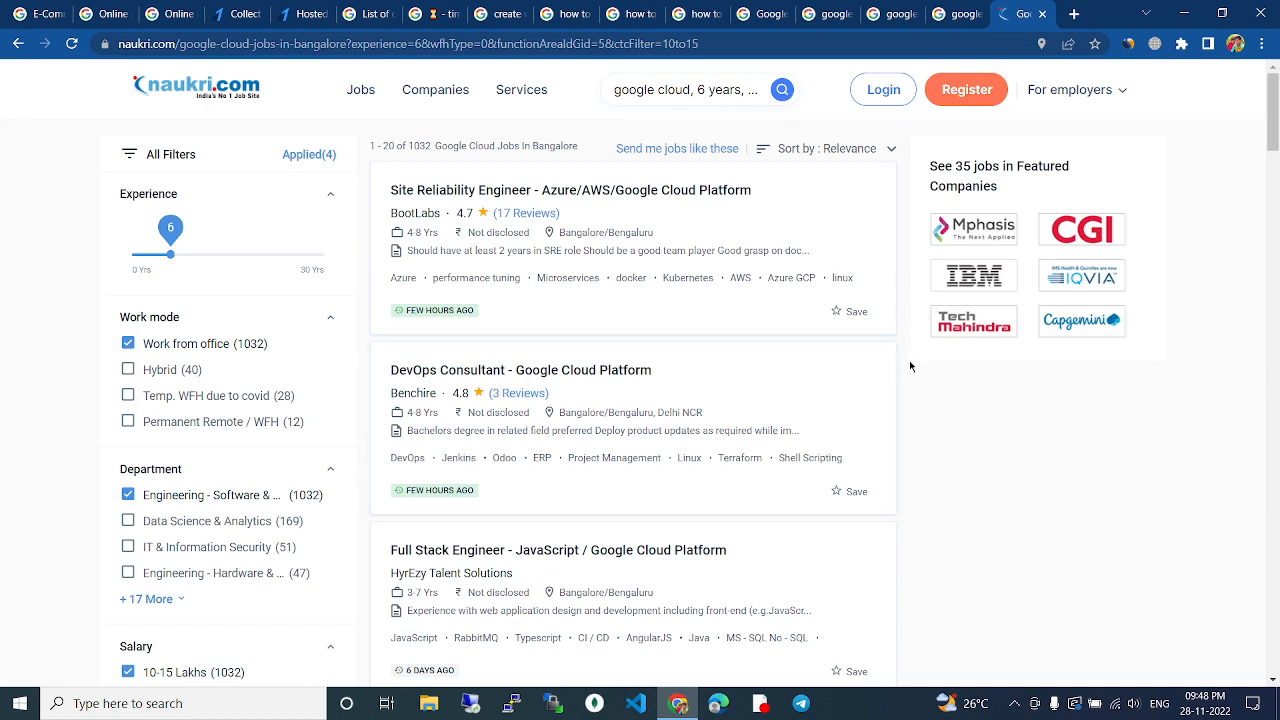
mouse_move(931, 373)
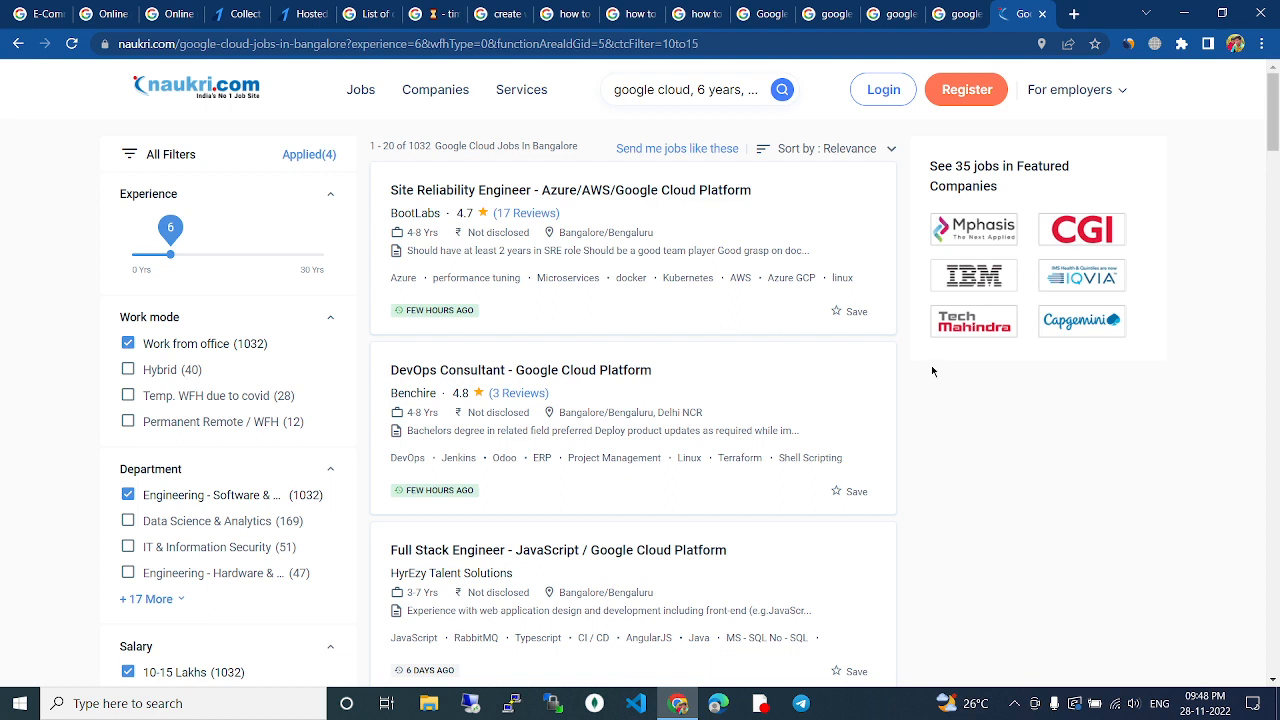
mouse_move(224, 337)
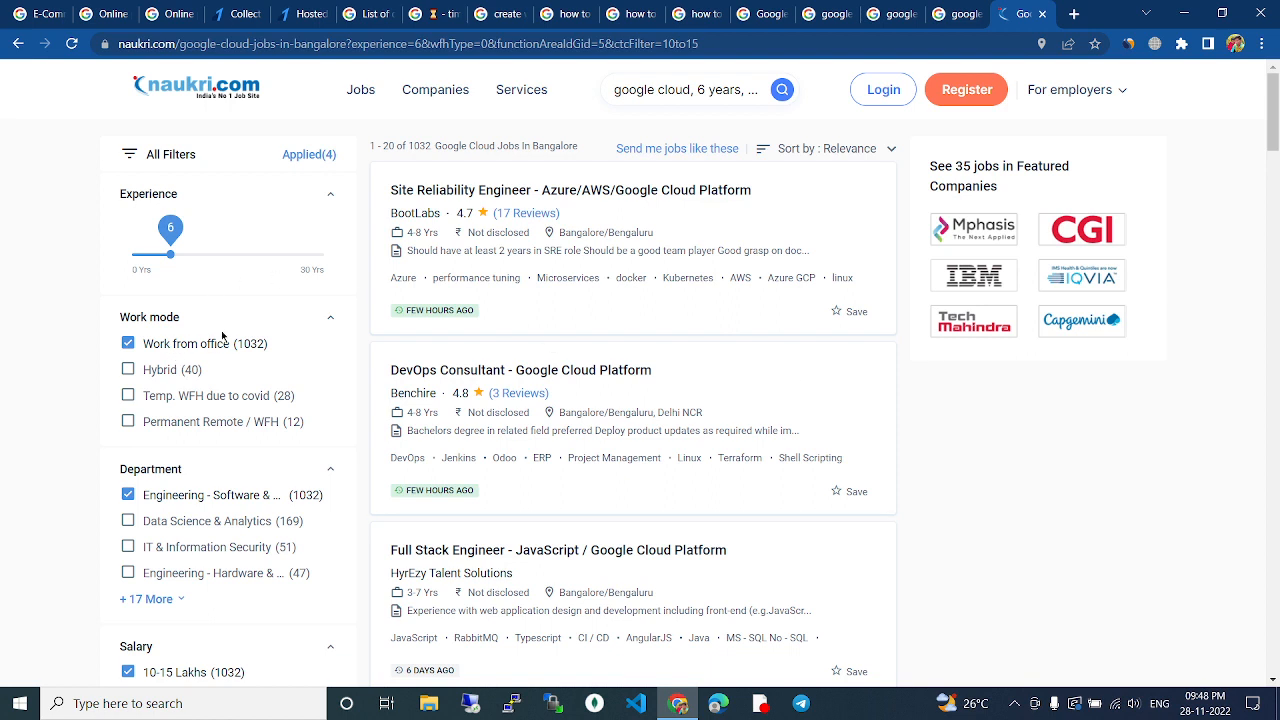
mouse_move(485, 304)
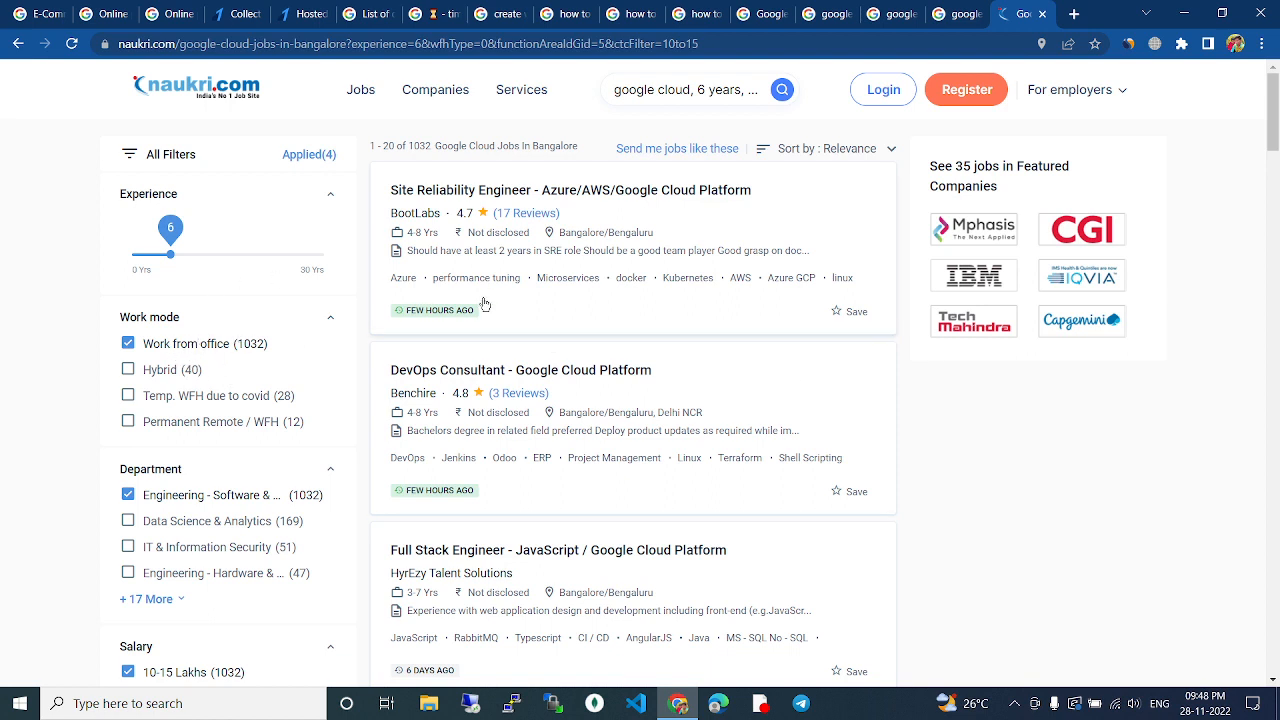